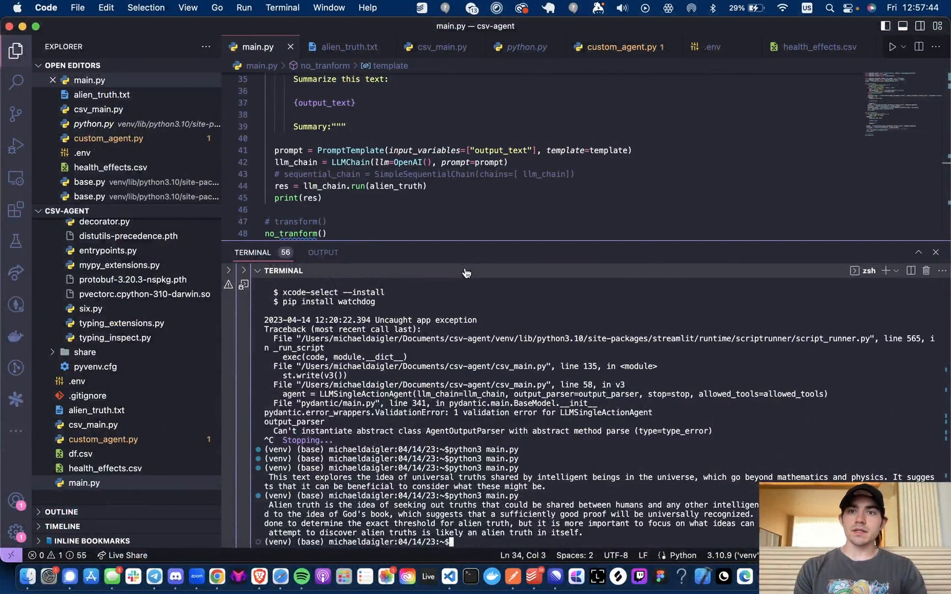
mouse_move(456, 237)
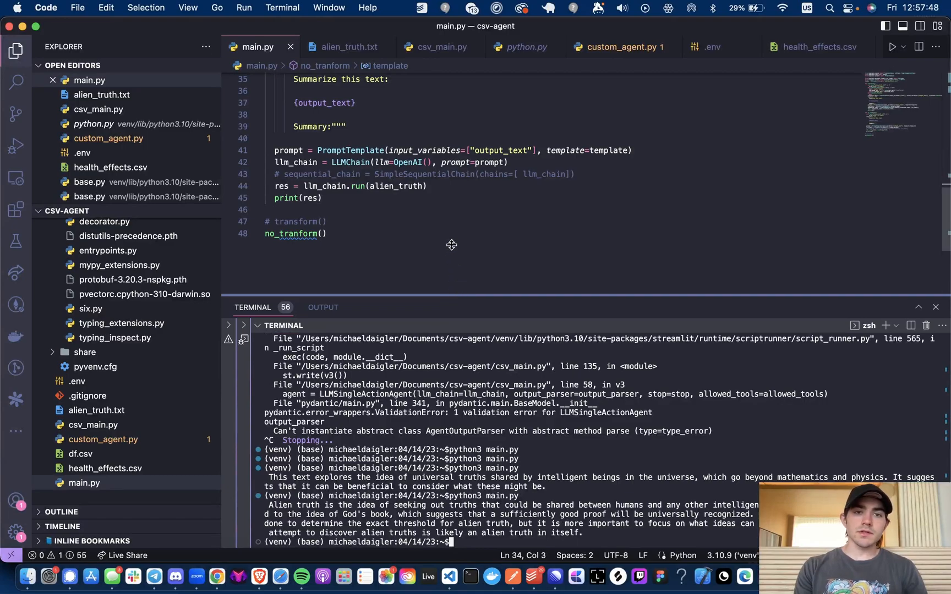
- Review main.py from the imports, noting SimpleSequentialChain in the import line
scroll(up, 3)
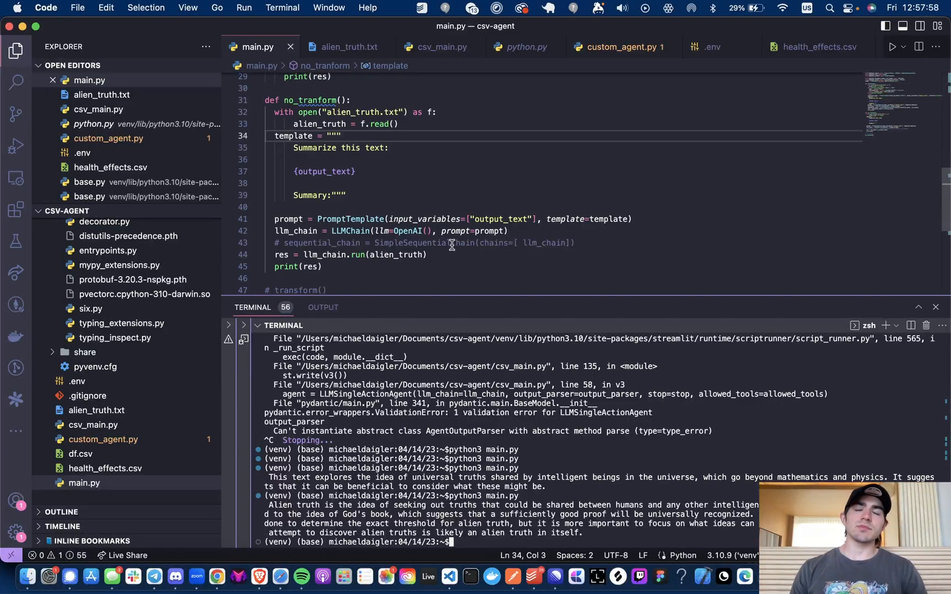
mouse_move(430, 201)
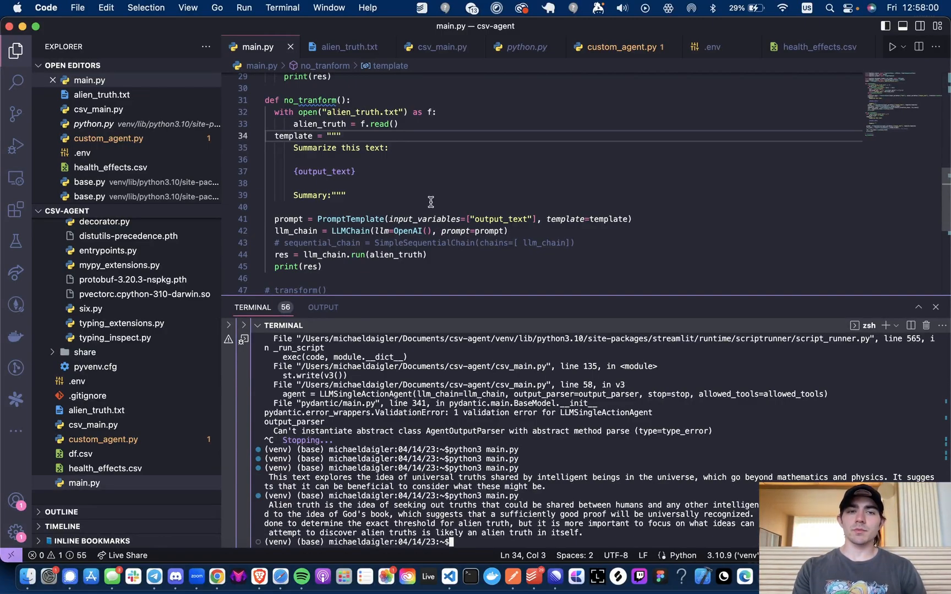
scroll(up, 3)
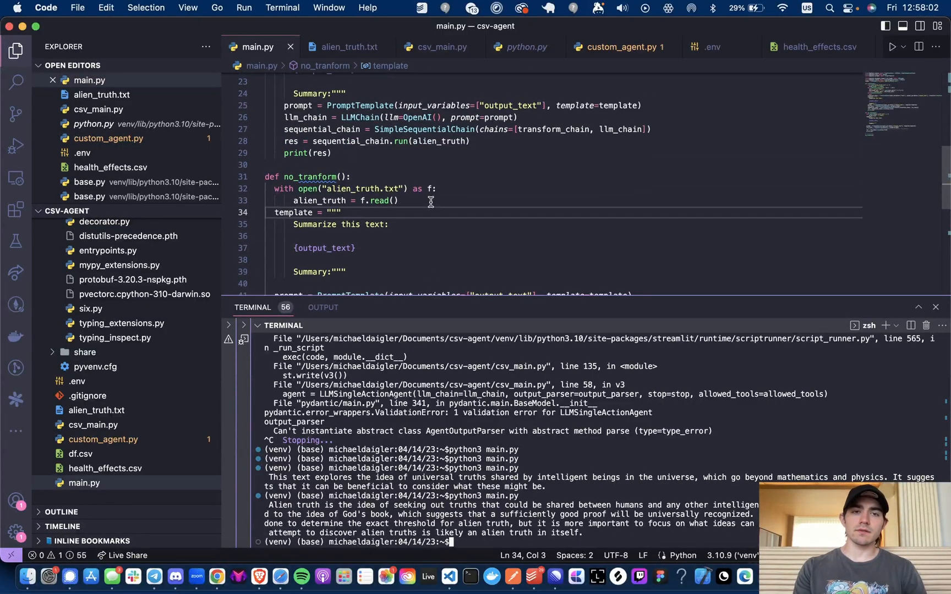
scroll(up, 3)
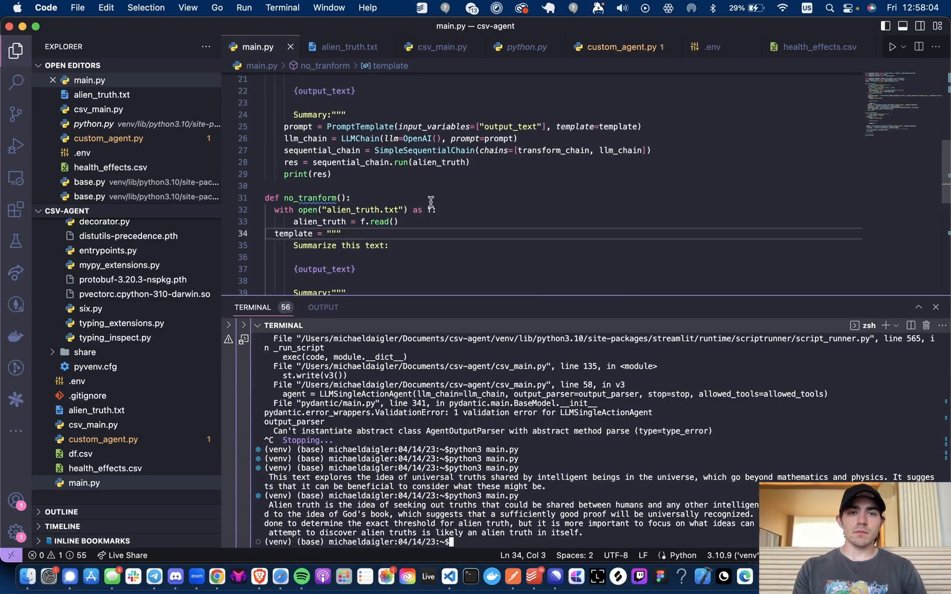
scroll(up, 3)
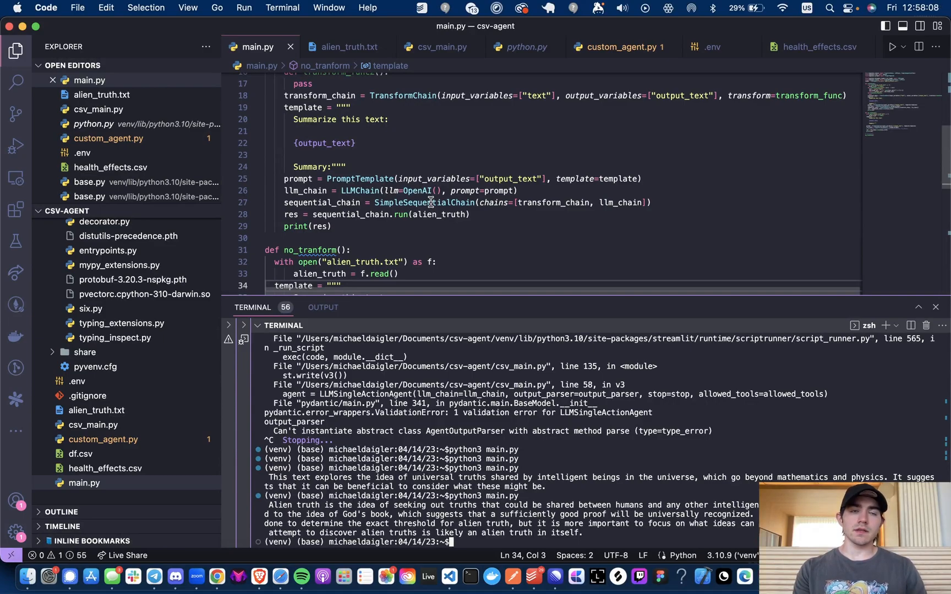
scroll(up, 3)
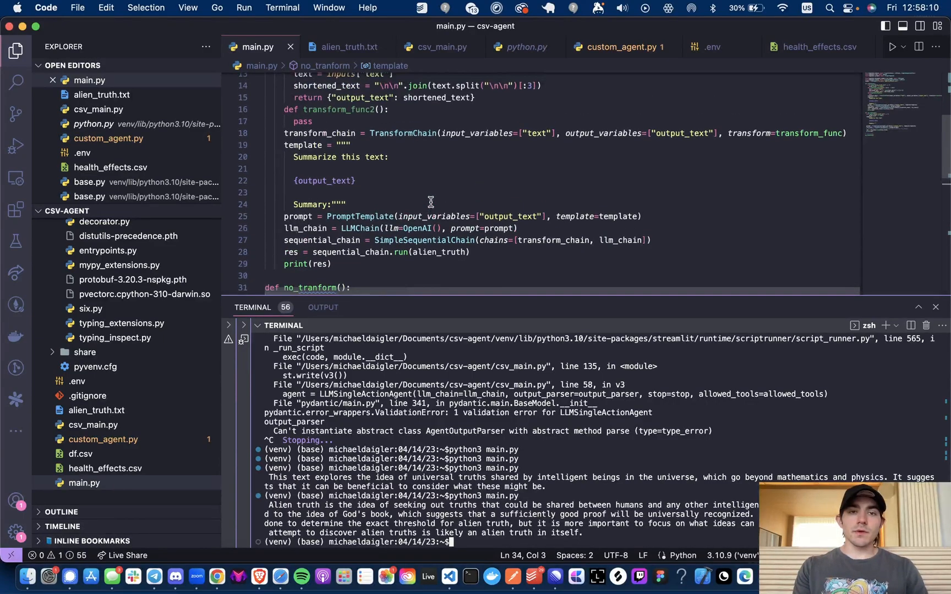
scroll(up, 3)
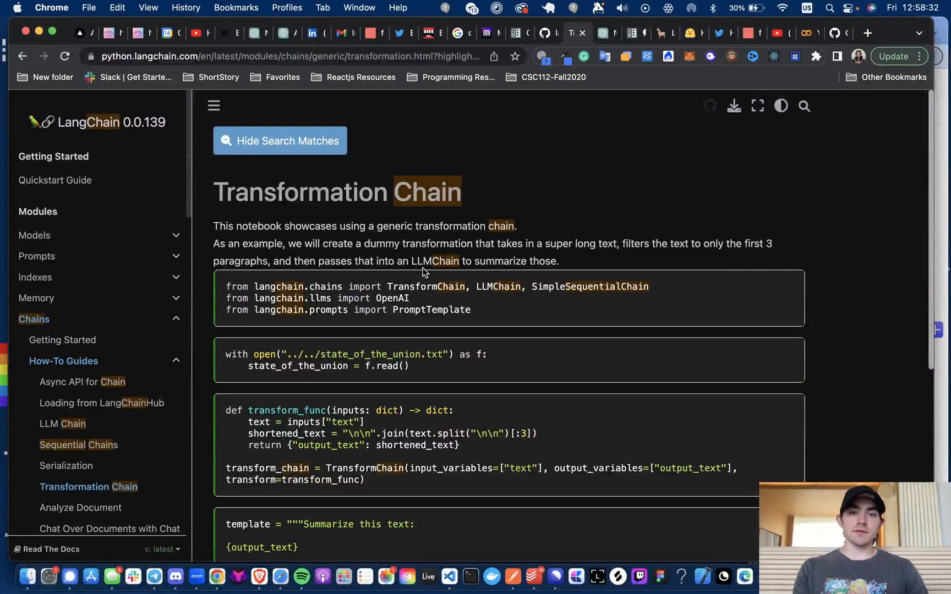
scroll(down, 3)
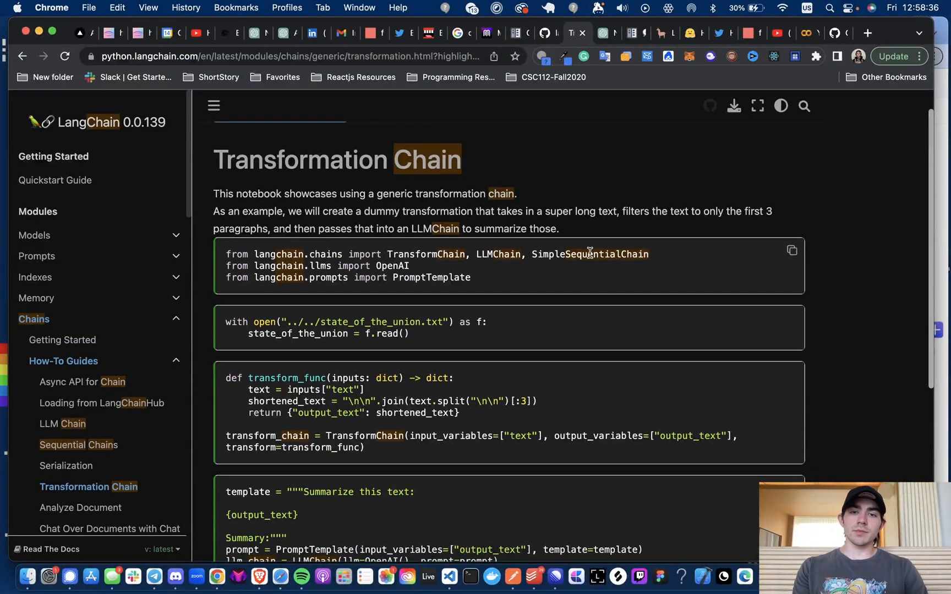
double_click(589, 253)
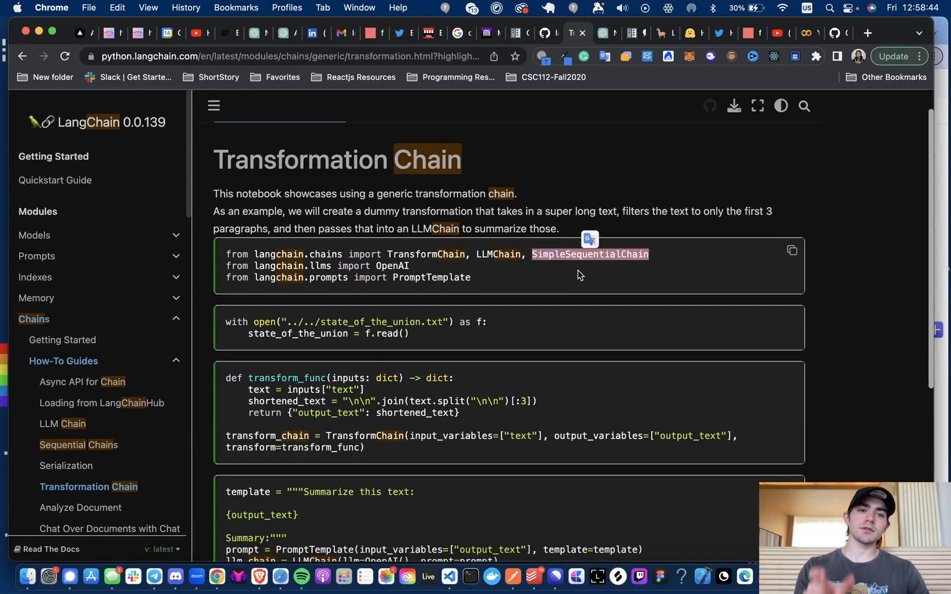
scroll(down, 3)
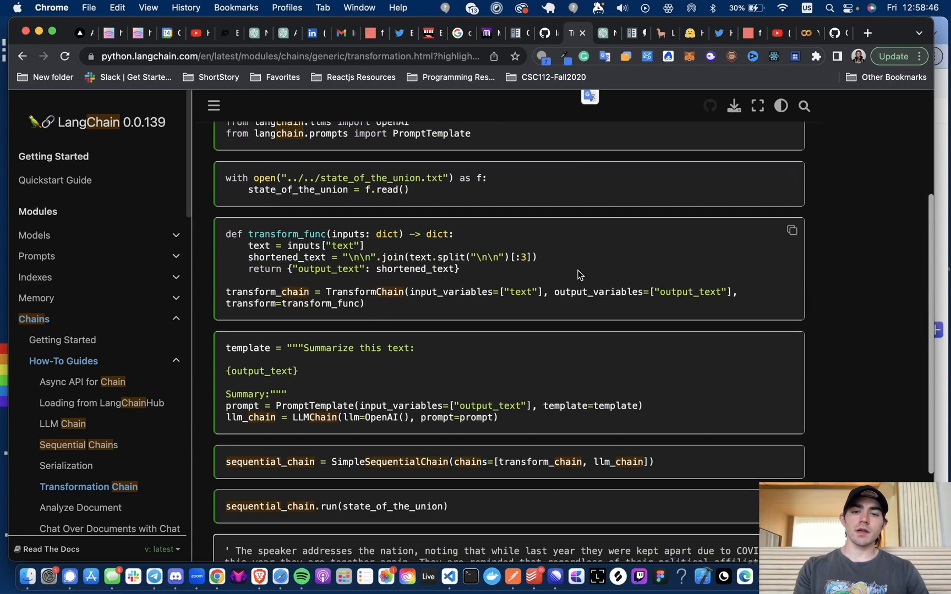
scroll(down, 3)
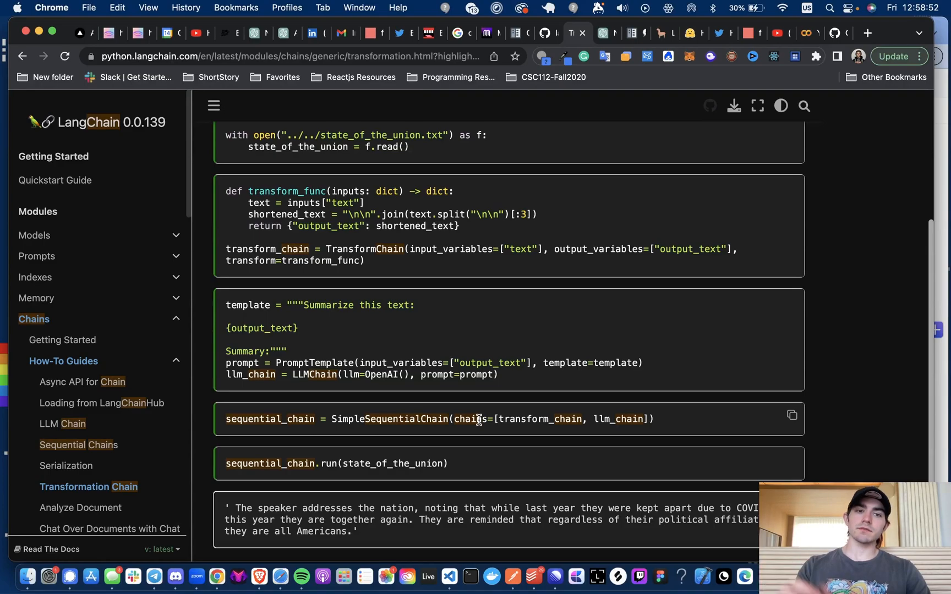
scroll(up, 3)
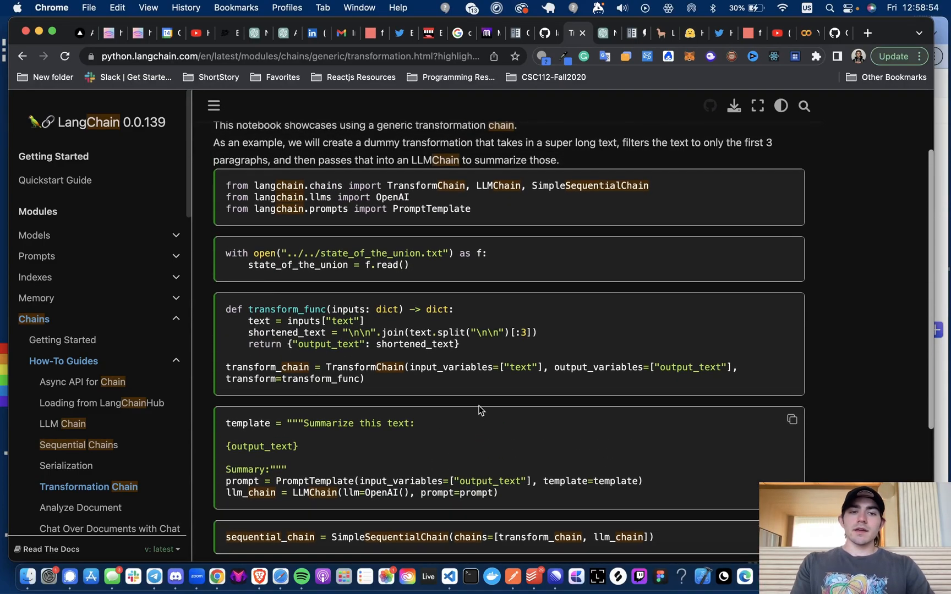
mouse_move(569, 378)
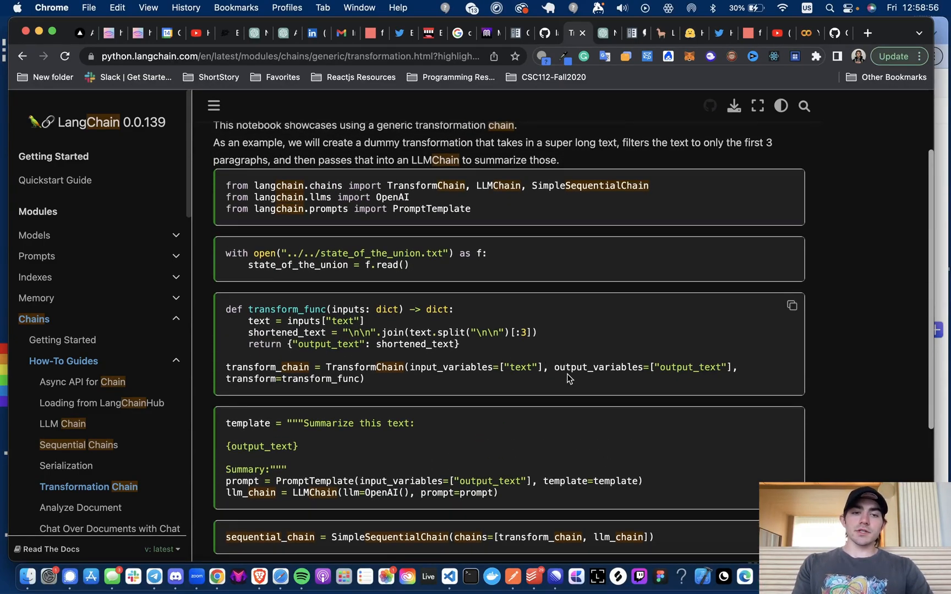
mouse_move(372, 424)
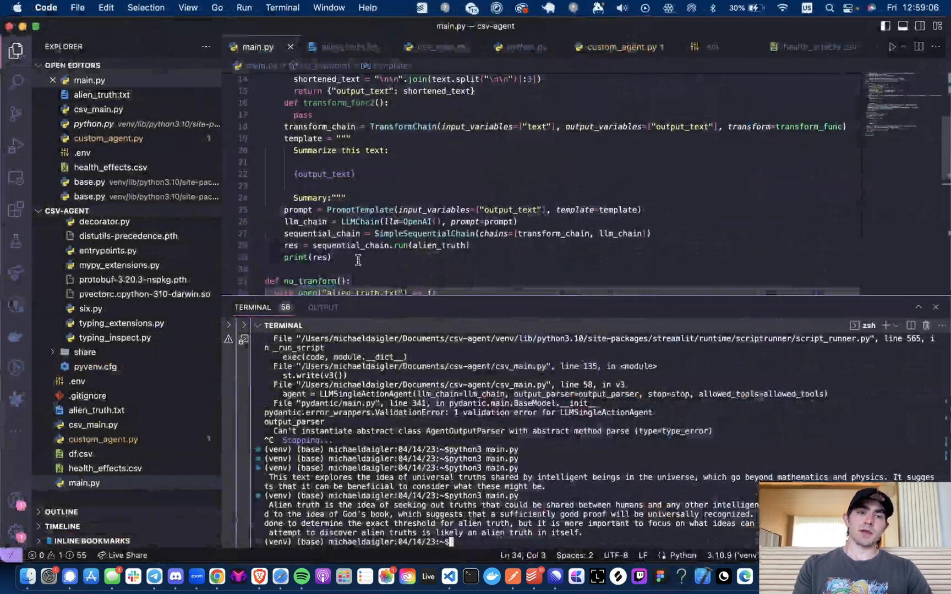
scroll(up, 3)
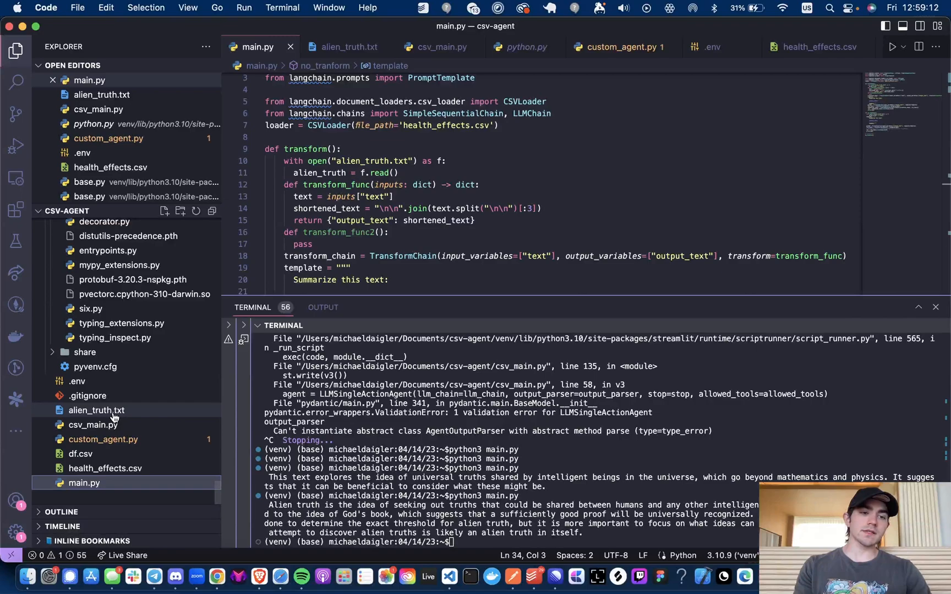
- View alien_truth.txt, return to main.py and delete the empty transform_func2 stub
click(96, 410)
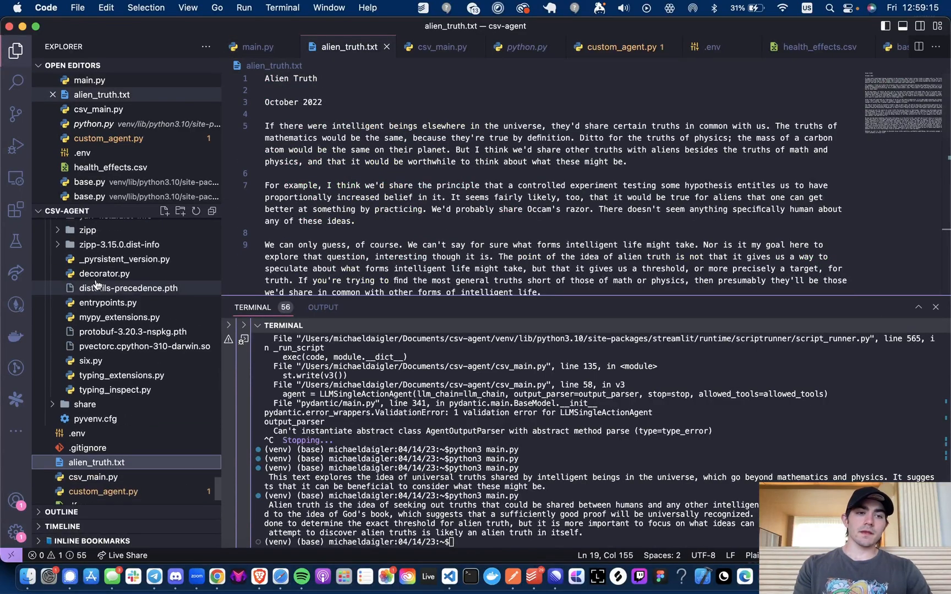
click(78, 224)
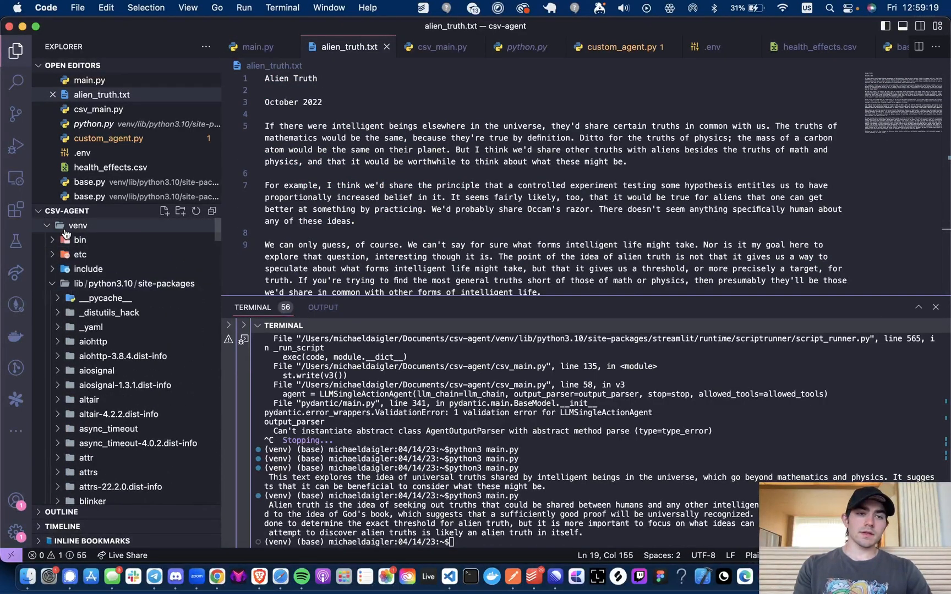
click(78, 225)
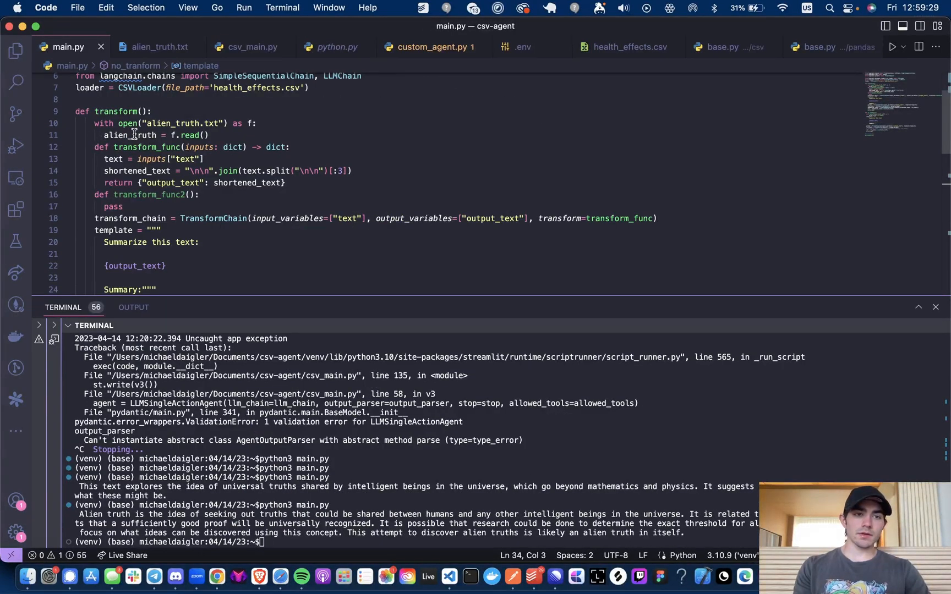
mouse_move(130, 134)
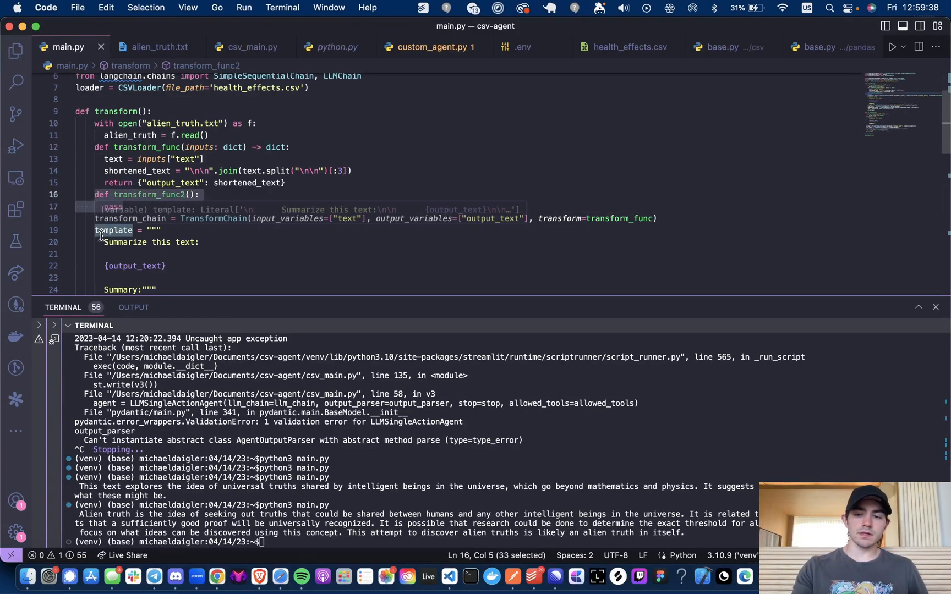
key(Backspace)
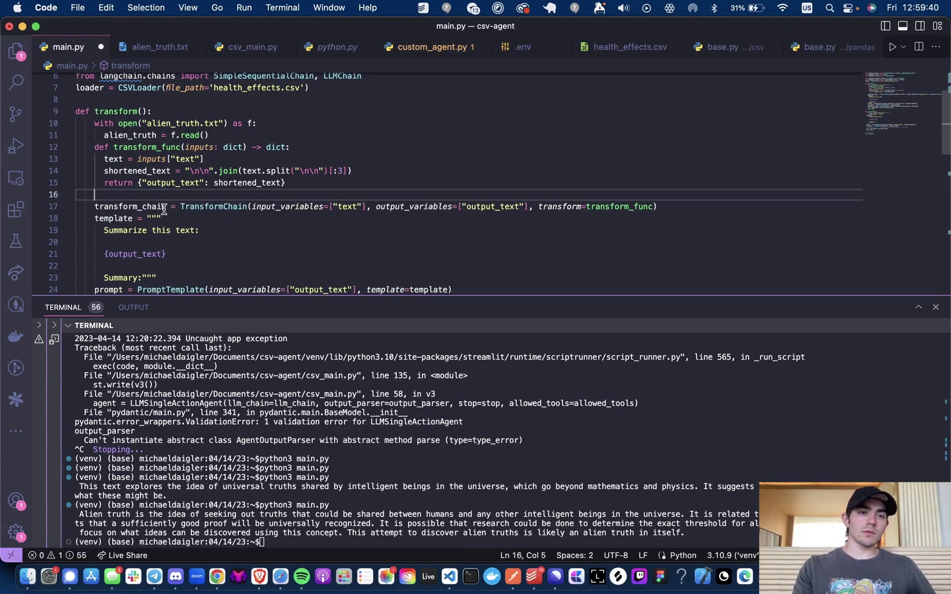
mouse_move(453, 126)
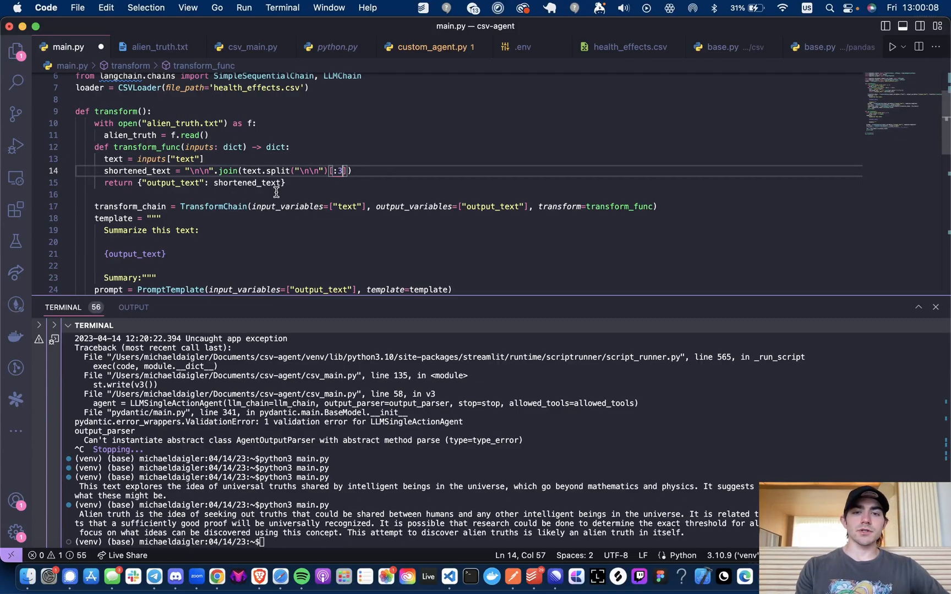
mouse_move(253, 202)
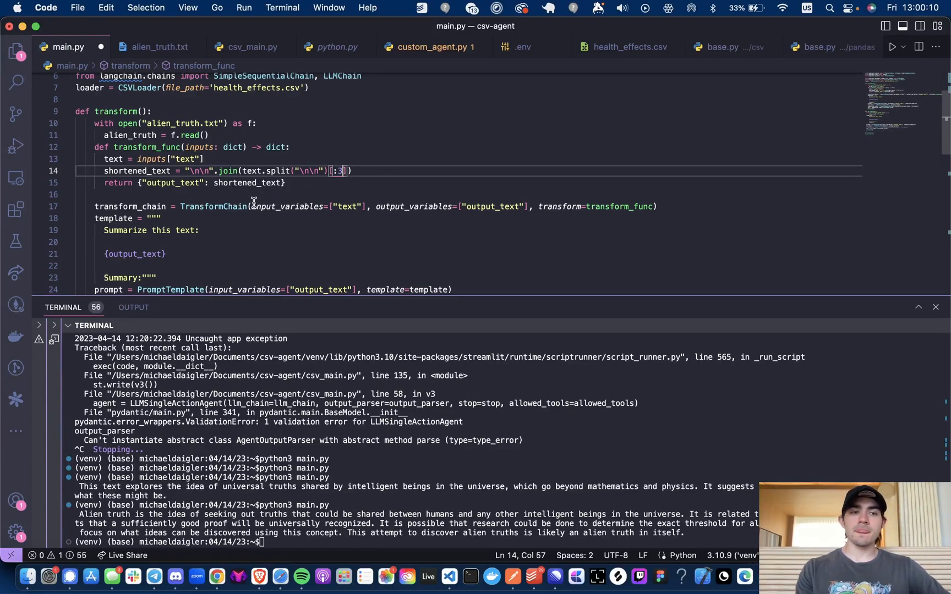
mouse_move(287, 206)
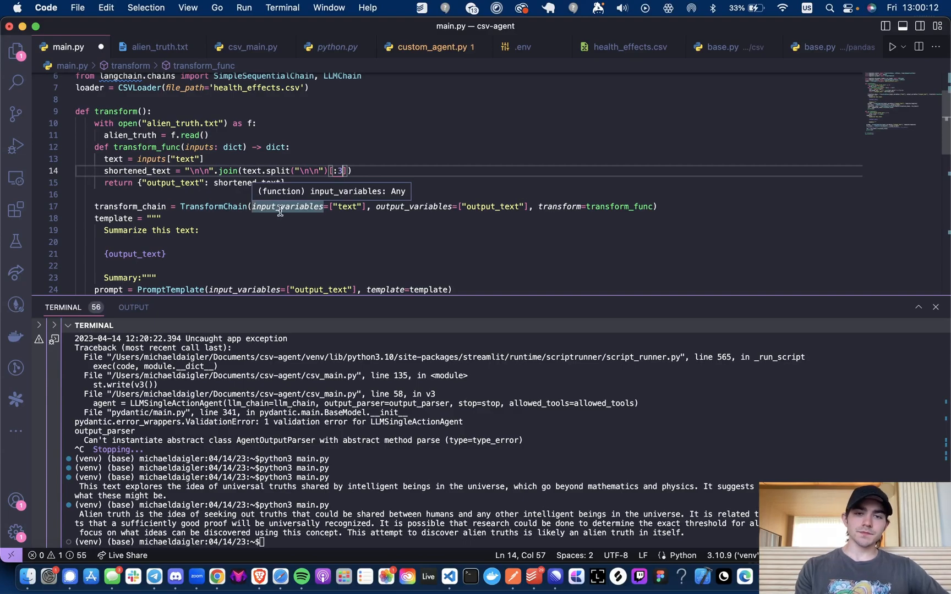
mouse_move(214, 206)
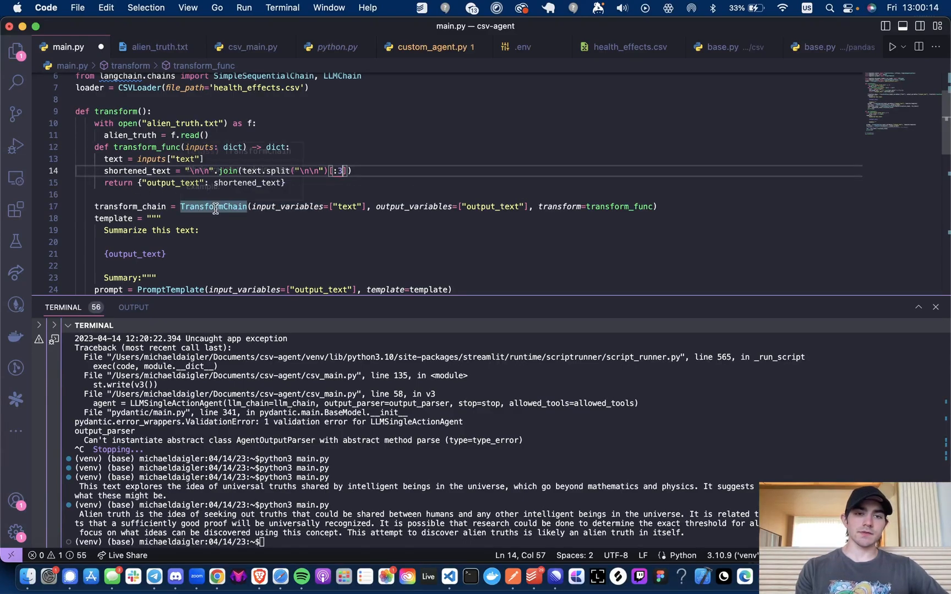
mouse_move(205, 230)
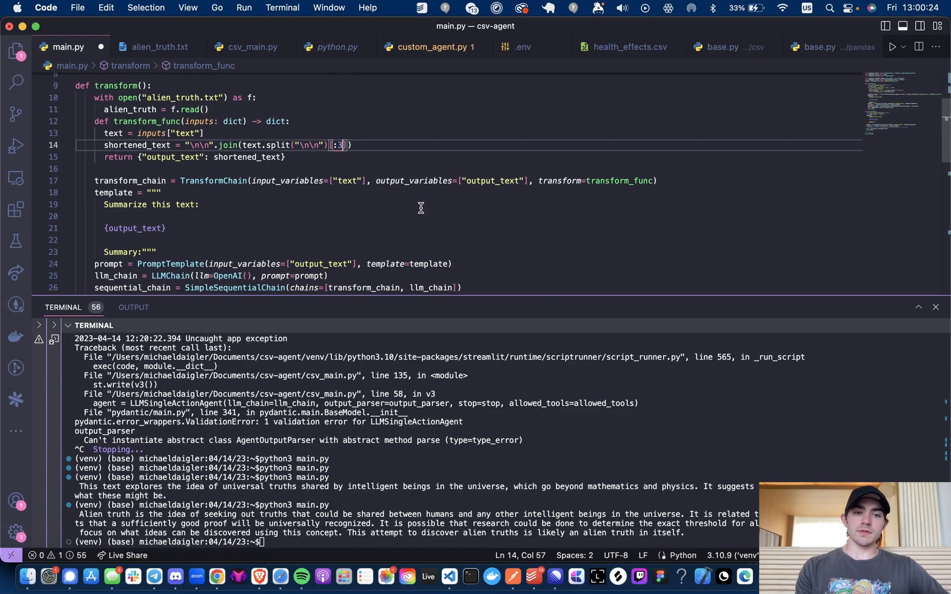
mouse_move(574, 180)
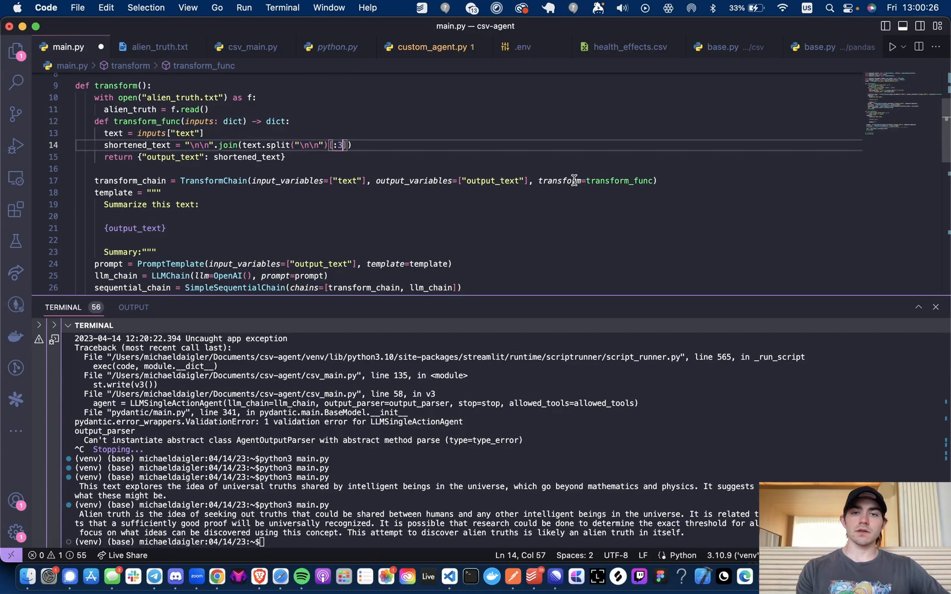
mouse_move(618, 181)
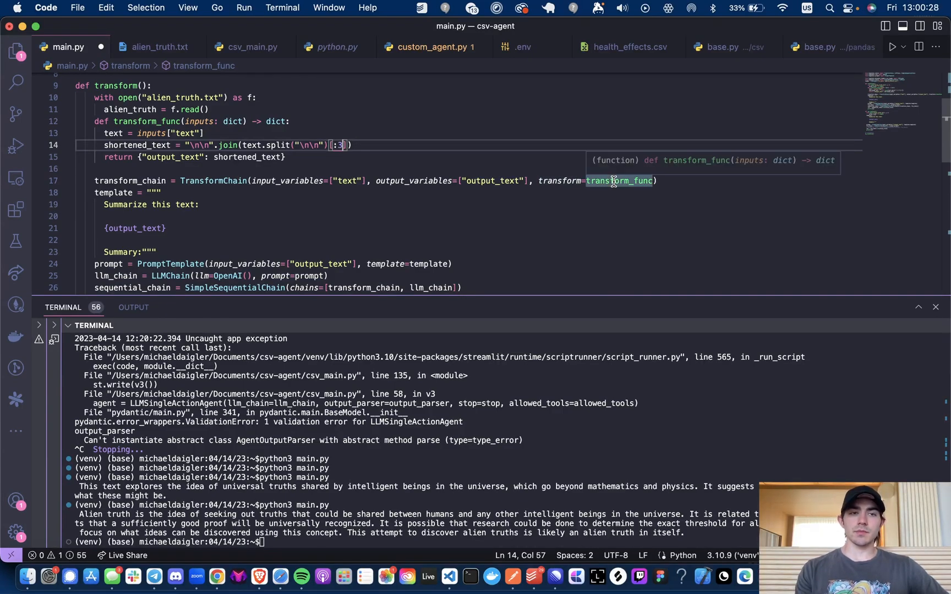
mouse_move(224, 151)
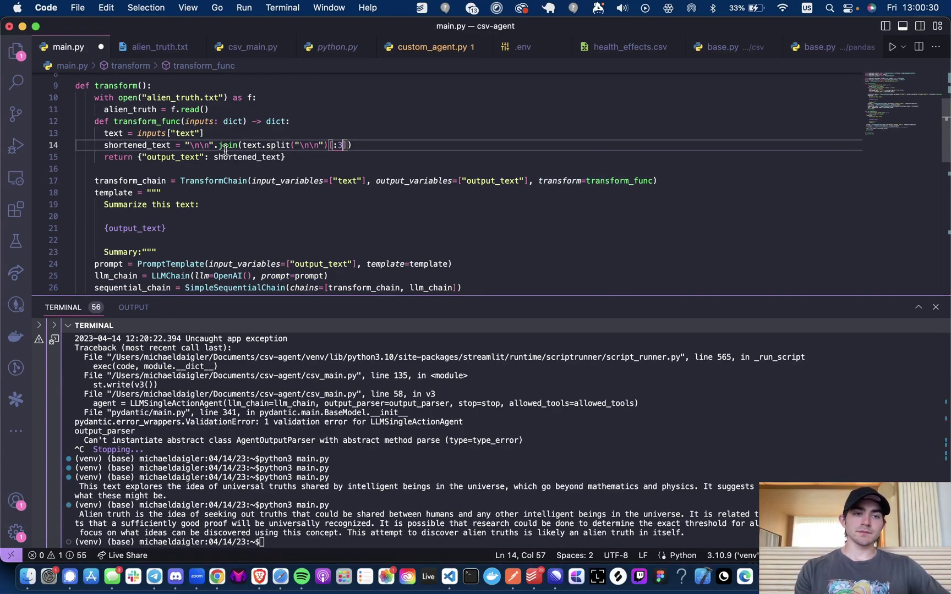
- Review transform_func keeping the first three paragraphs and its TransformChain setup
scroll(down, 3)
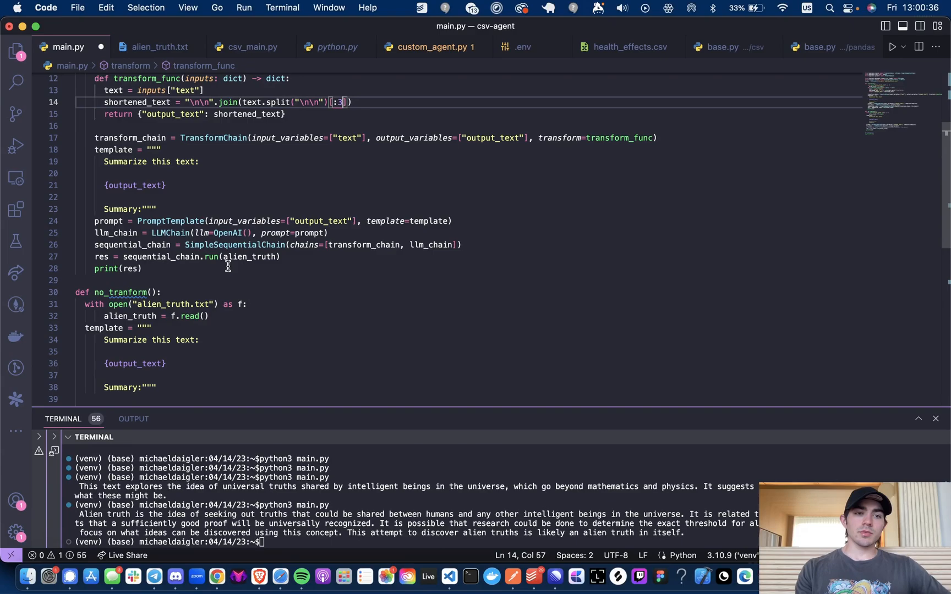
mouse_move(169, 234)
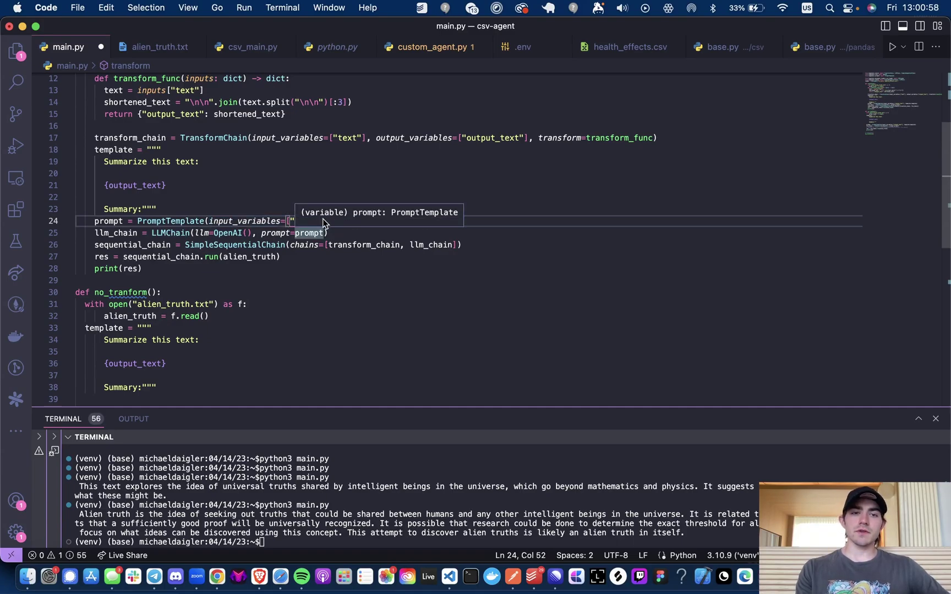
- Complete PromptTemplate with input_variables=["output_text"], template=template, then check llm_chain in the sequential_chain
text("output_text"], template=template))
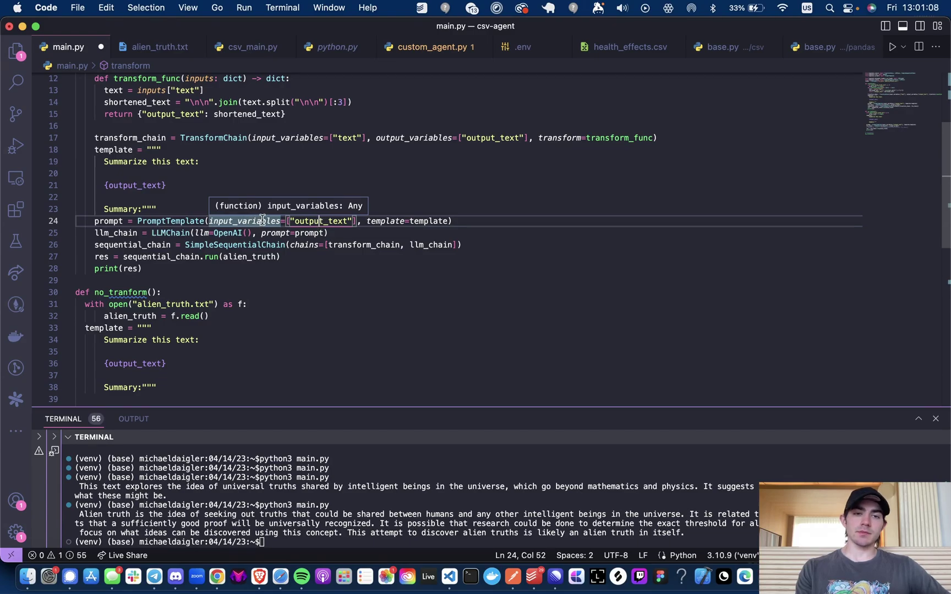
mouse_move(427, 222)
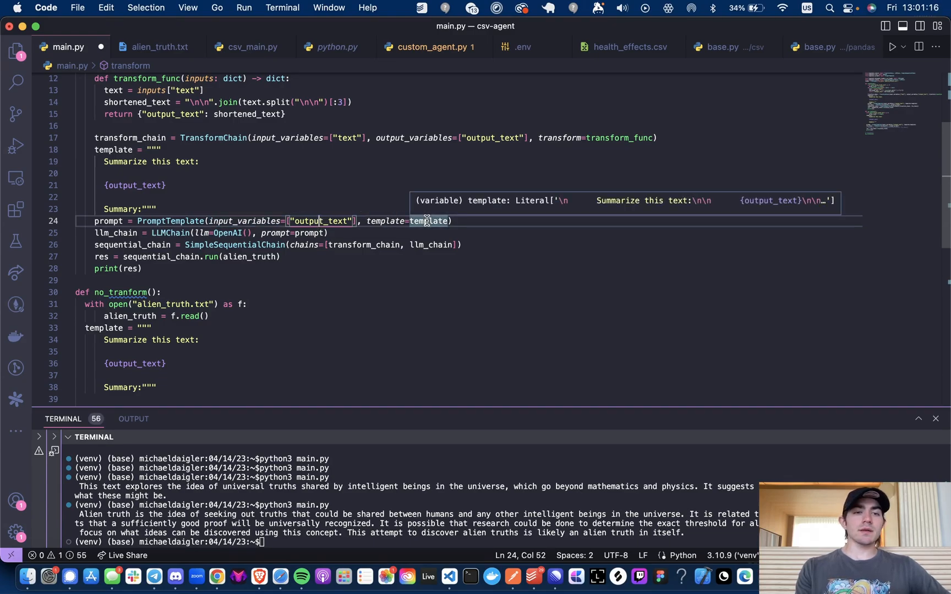
mouse_move(113, 183)
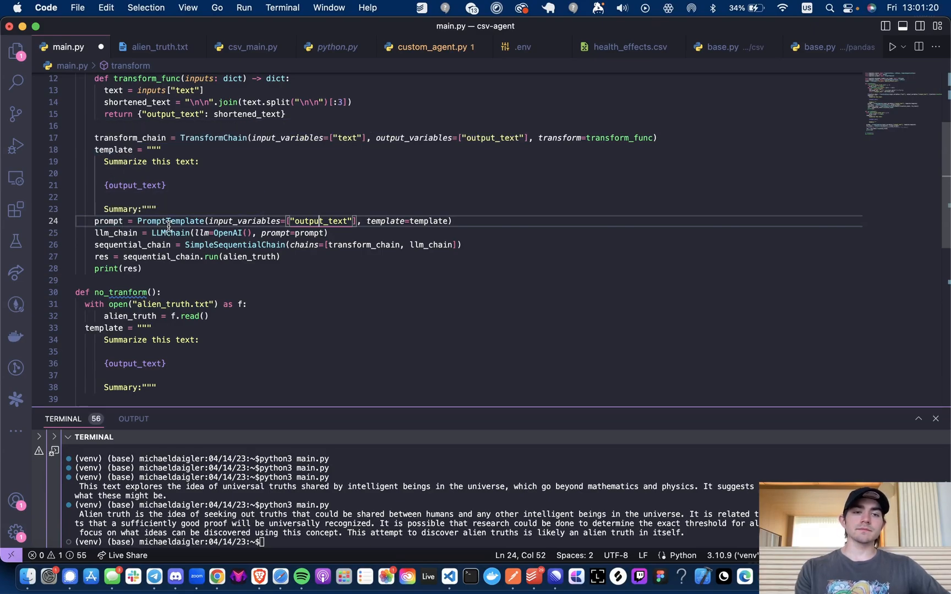
mouse_move(171, 233)
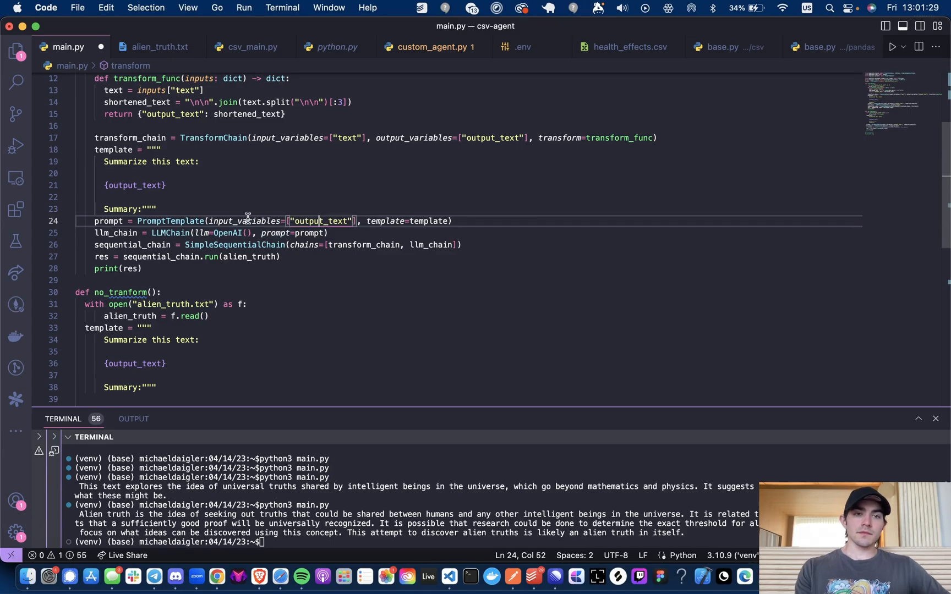
mouse_move(341, 233)
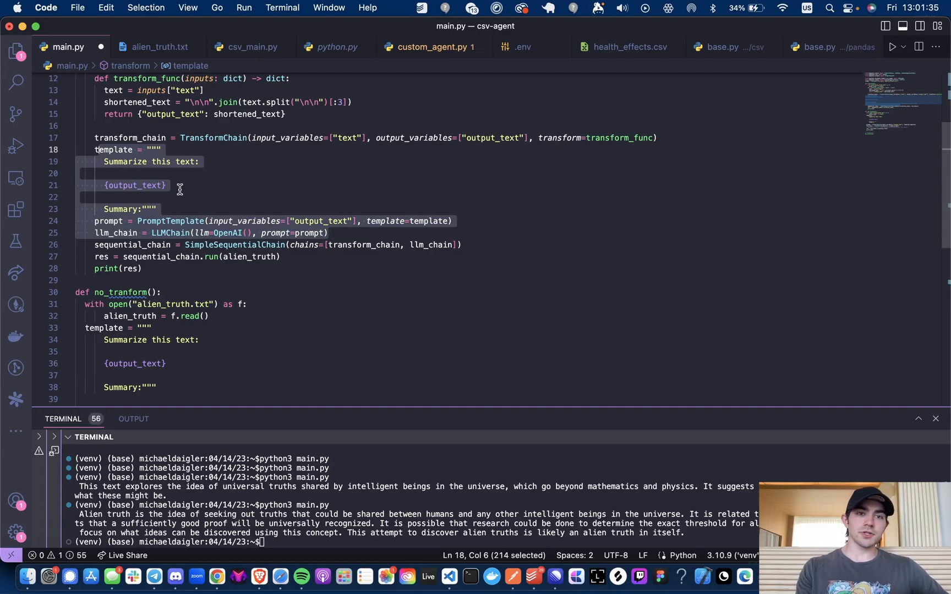
mouse_move(384, 242)
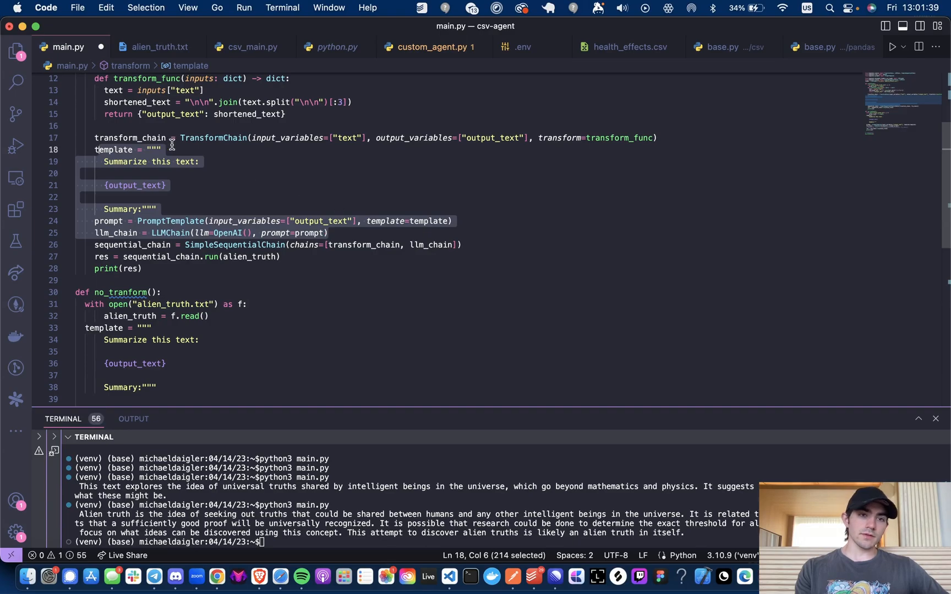
mouse_move(203, 199)
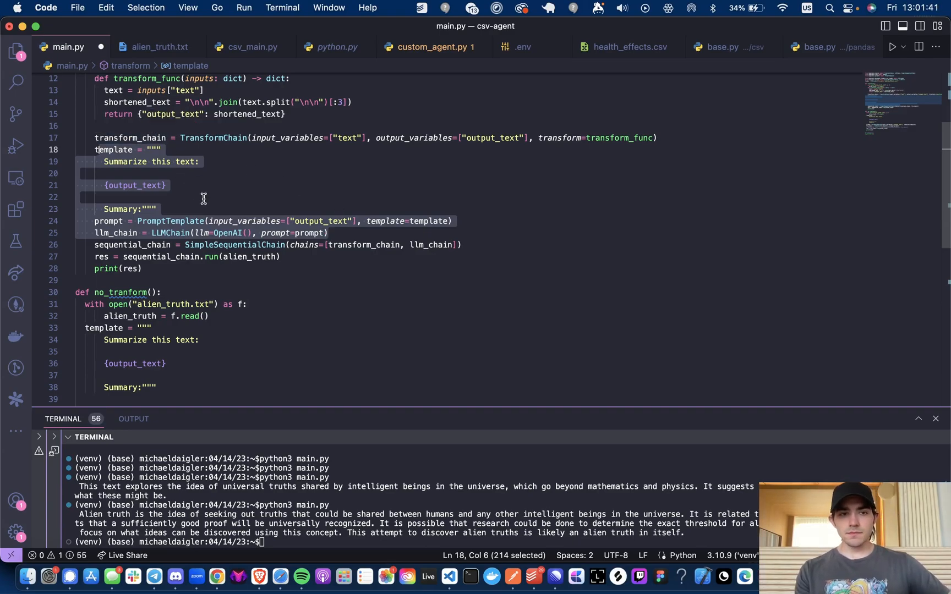
click(173, 244)
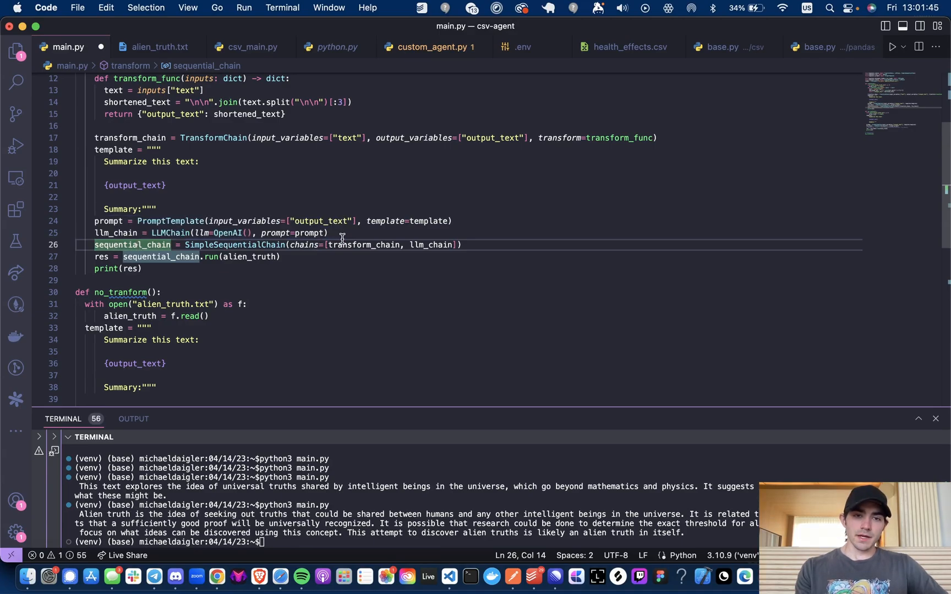
mouse_move(309, 247)
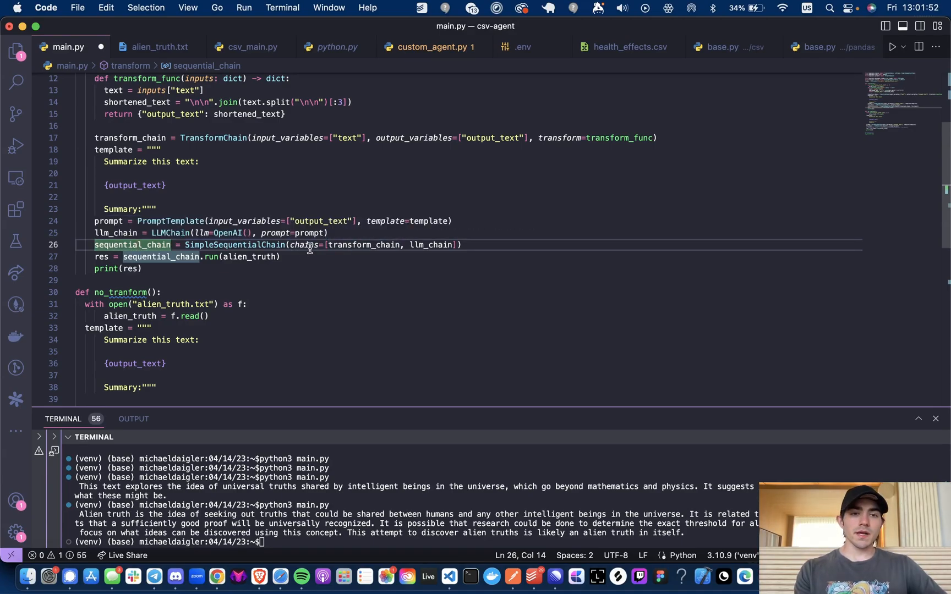
mouse_move(363, 244)
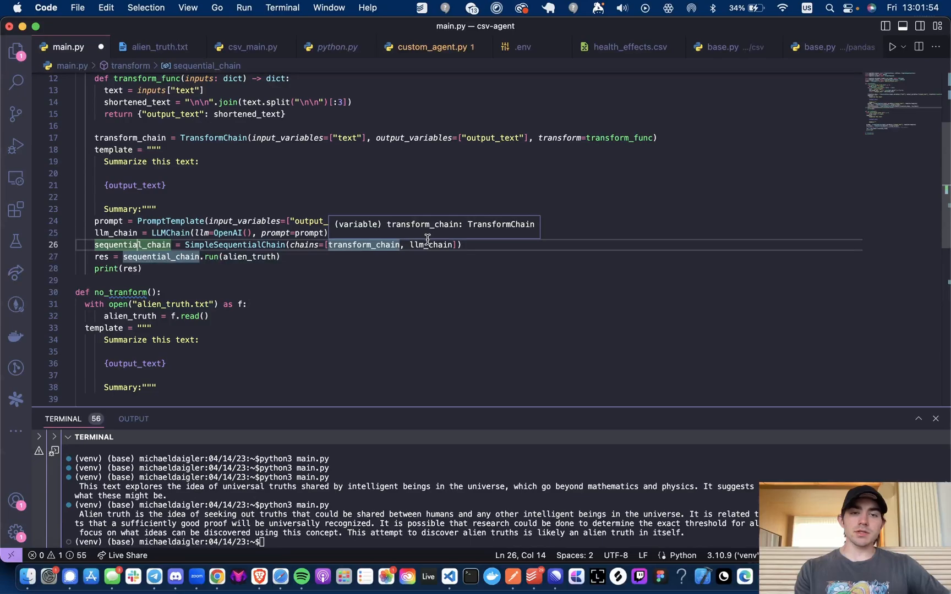
mouse_move(429, 245)
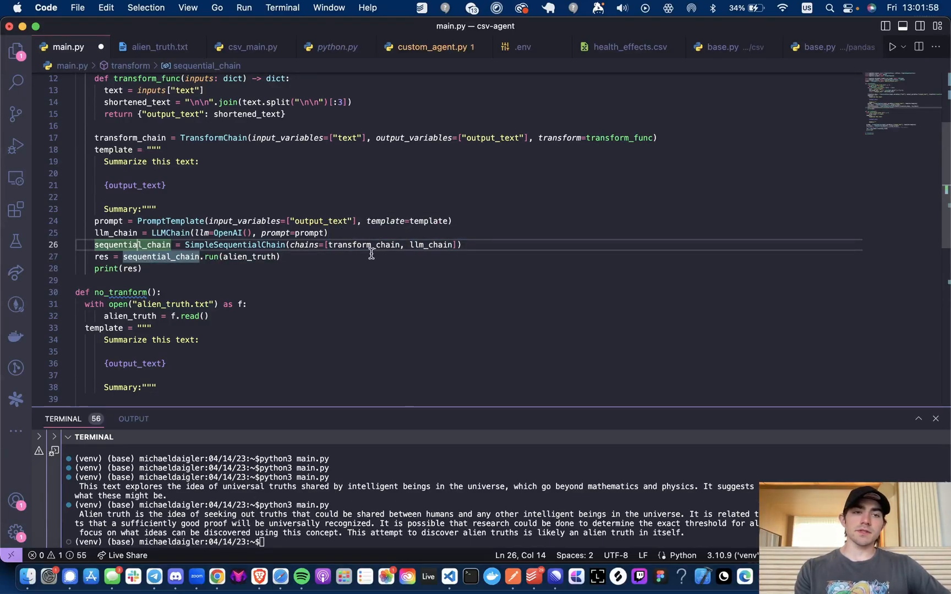
double_click(363, 245)
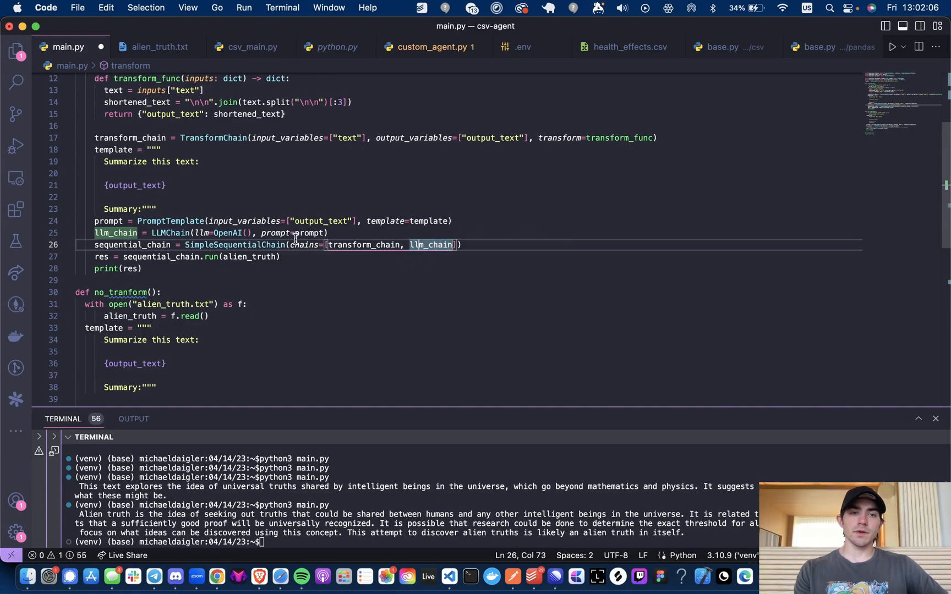
mouse_move(289, 273)
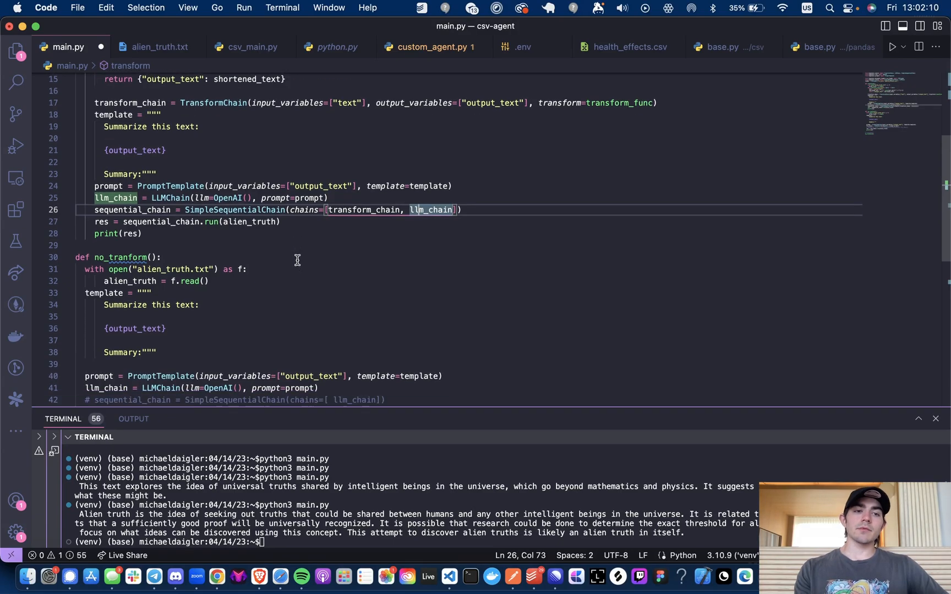
scroll(down, 3)
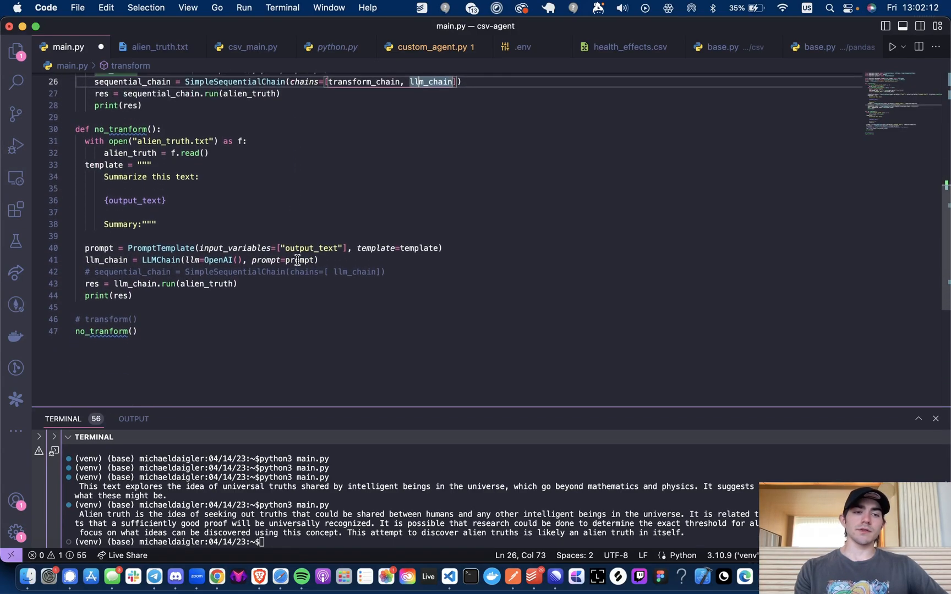
- Look back over main.py before running it in the terminal
scroll(up, 3)
text(python3 main.py)
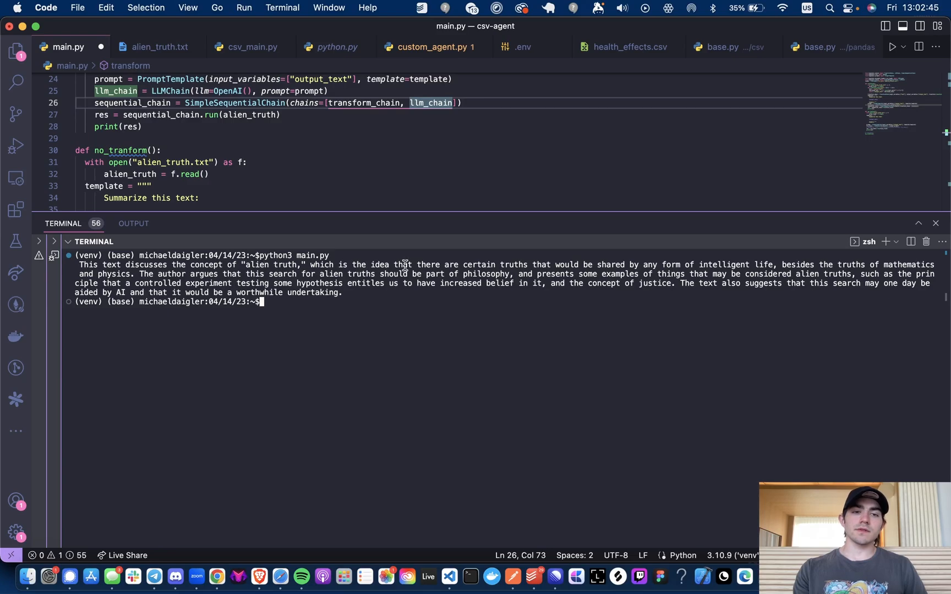
mouse_move(448, 282)
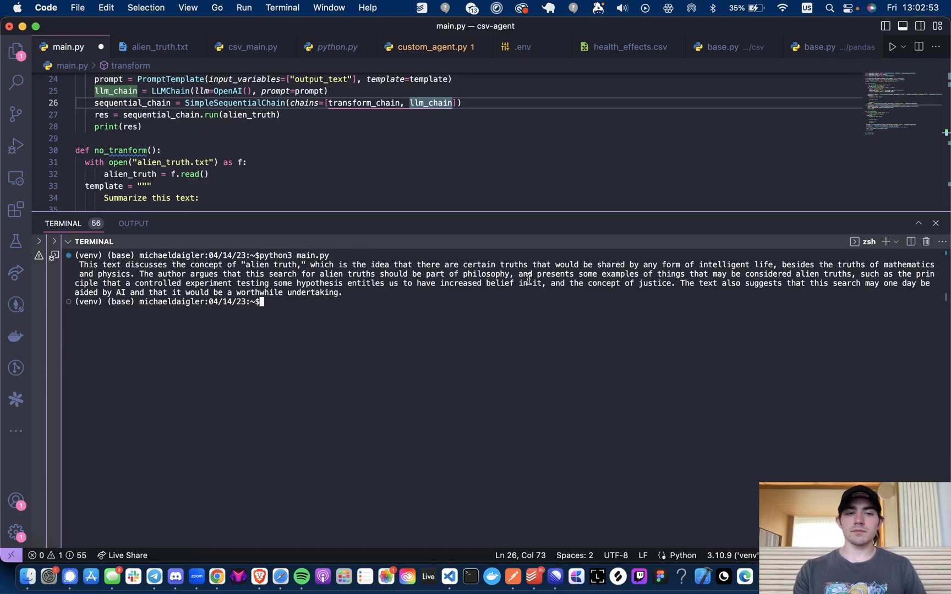
mouse_move(298, 210)
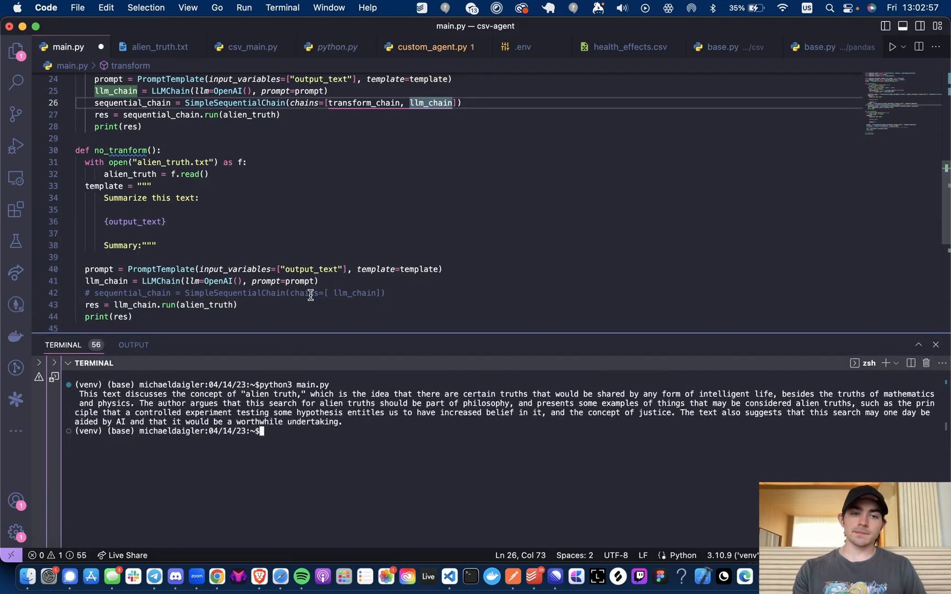
scroll(down, 3)
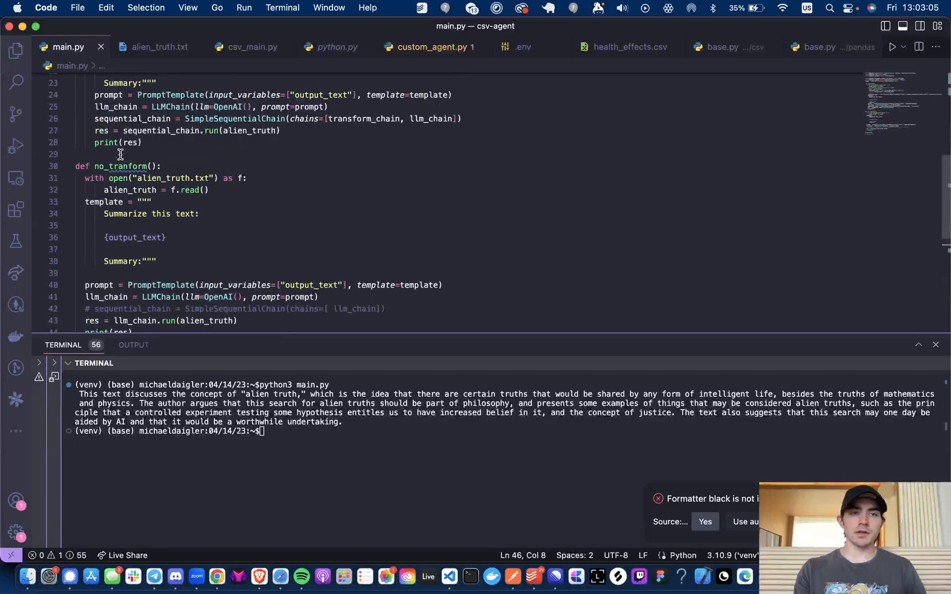
scroll(up, 3)
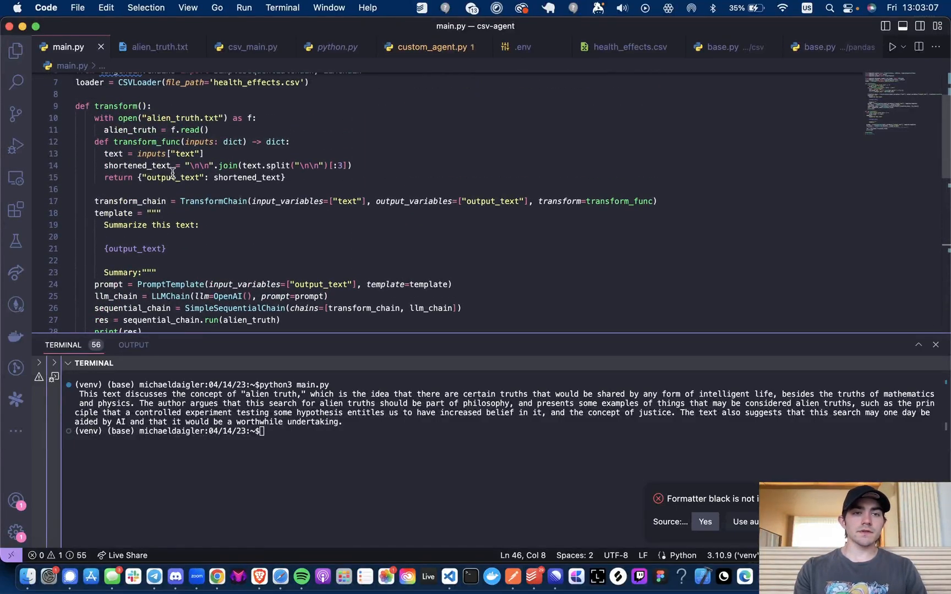
scroll(up, 3)
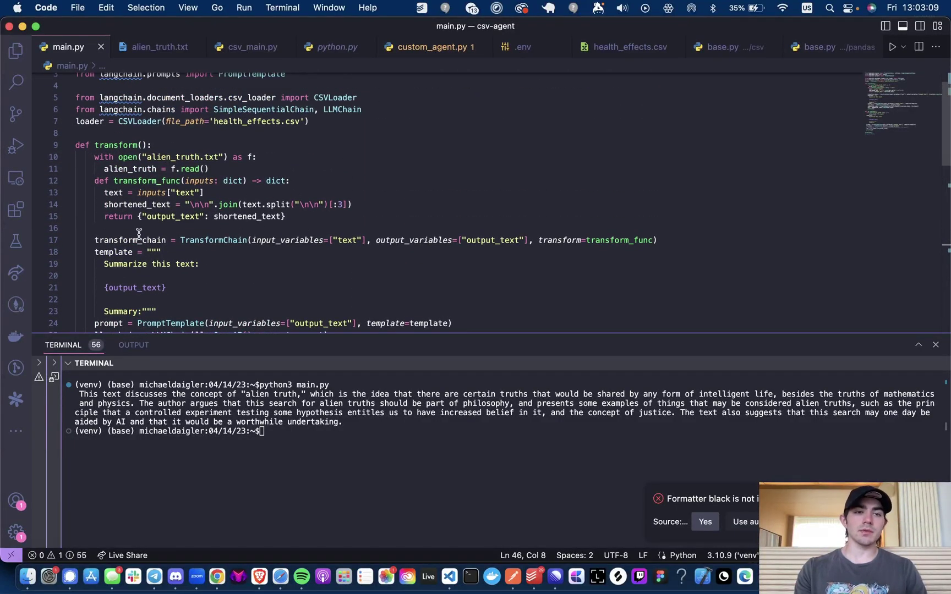
mouse_move(257, 212)
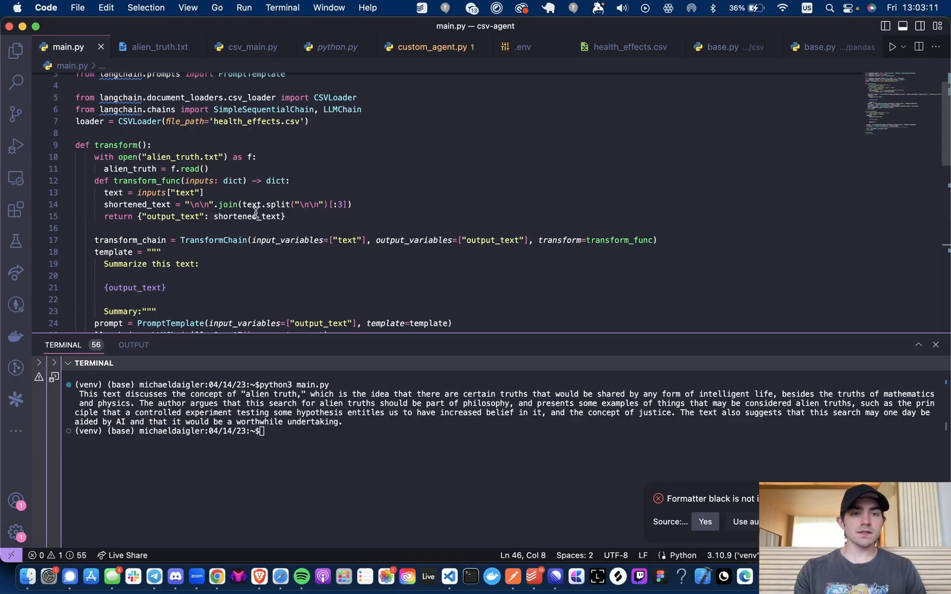
mouse_move(334, 332)
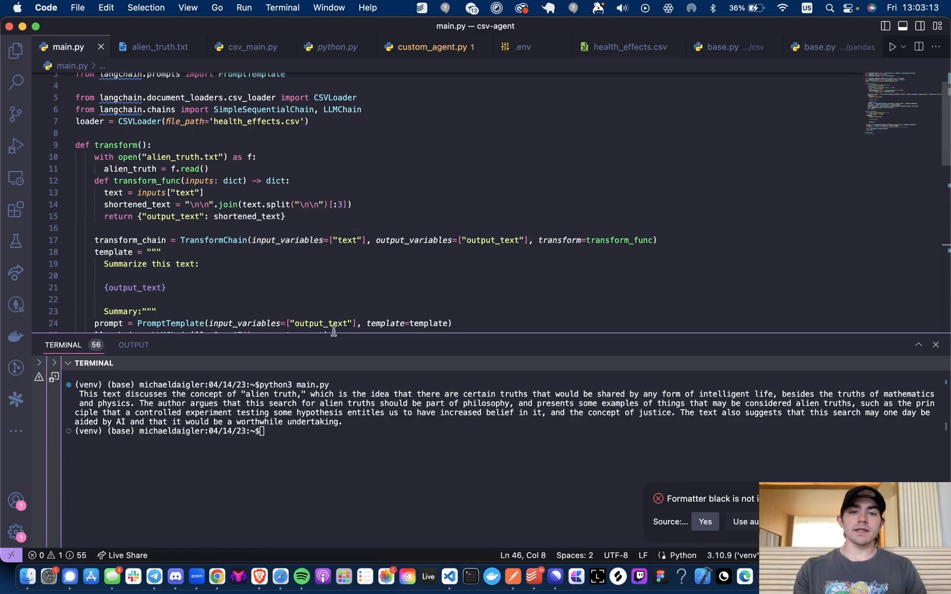
scroll(down, 3)
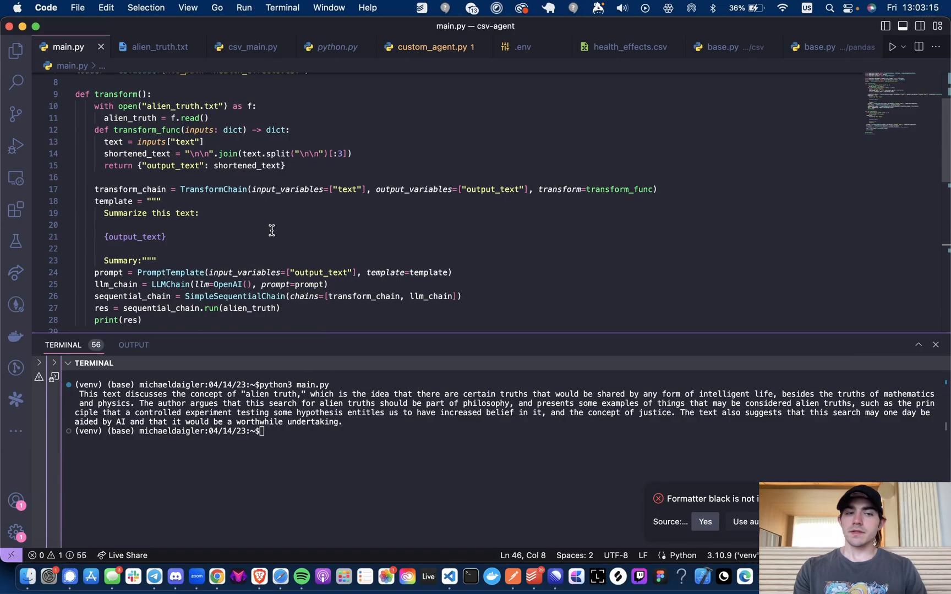
scroll(down, 3)
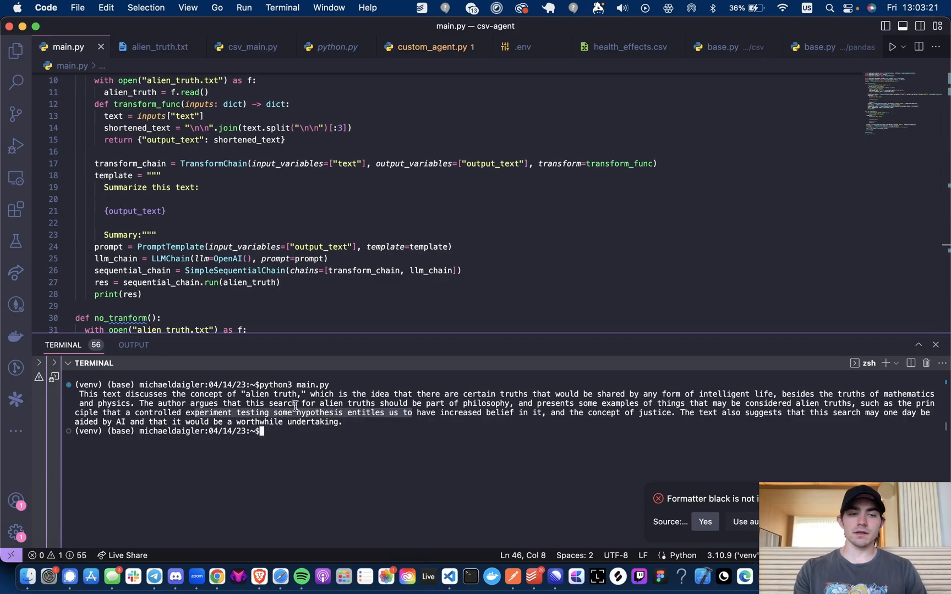
mouse_move(376, 420)
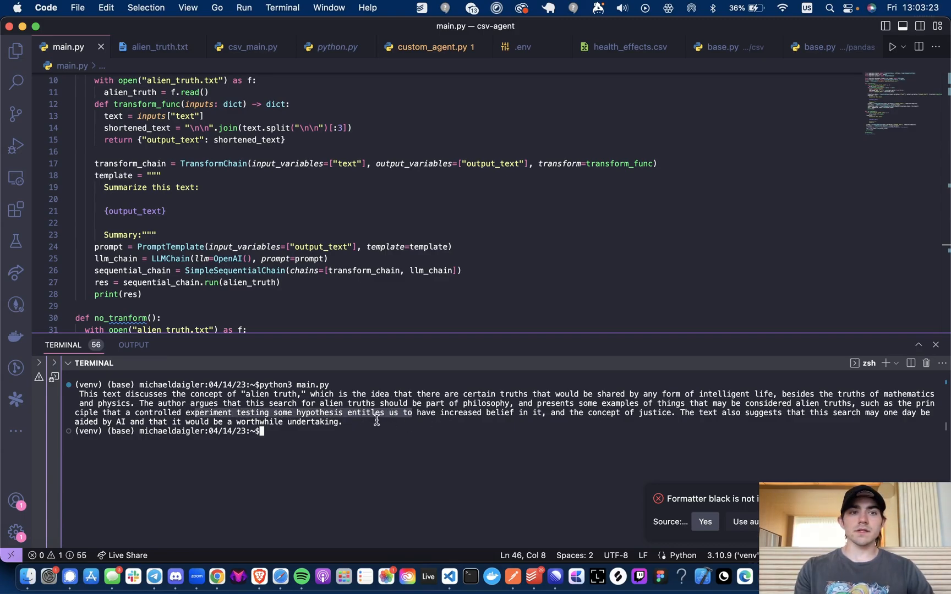
- Enter python3 main.py at the terminal prompt to rerun the sequential chain
text(python3 main.py)
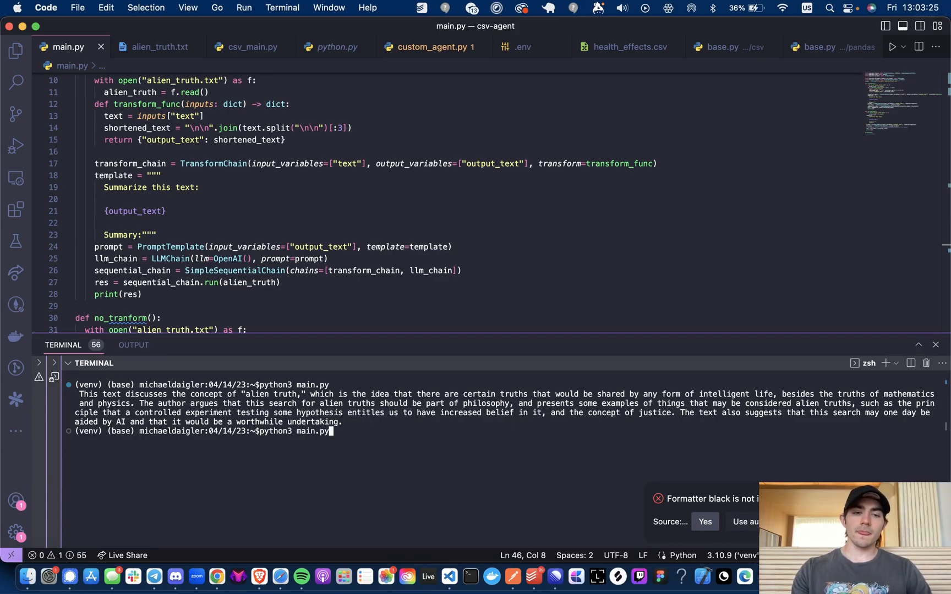
scroll(down, 3)
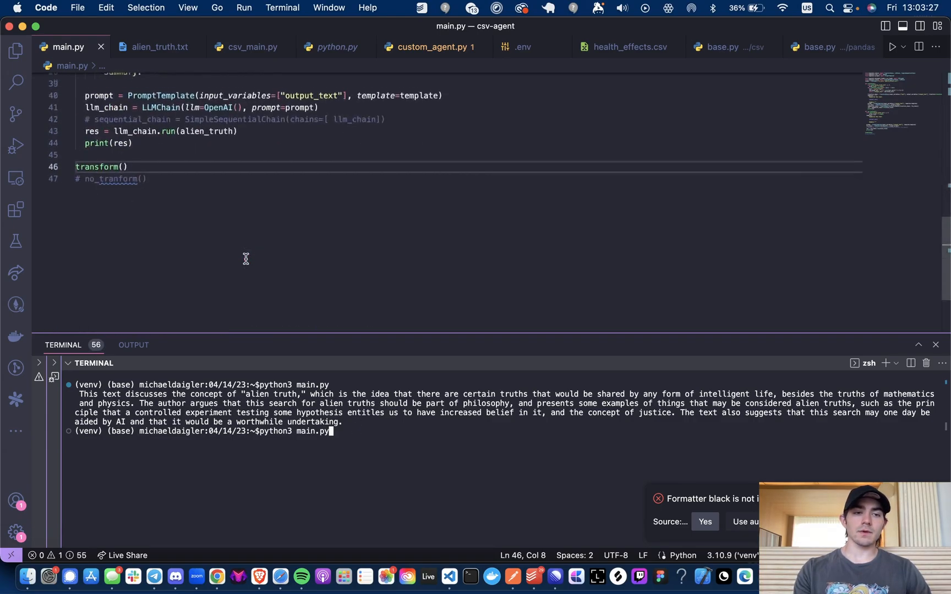
scroll(up, 3)
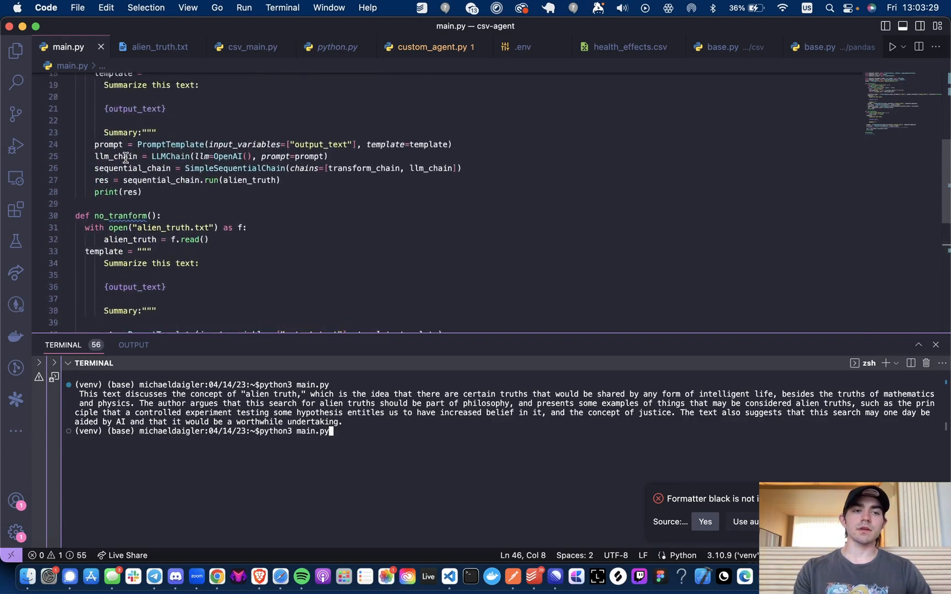
scroll(up, 3)
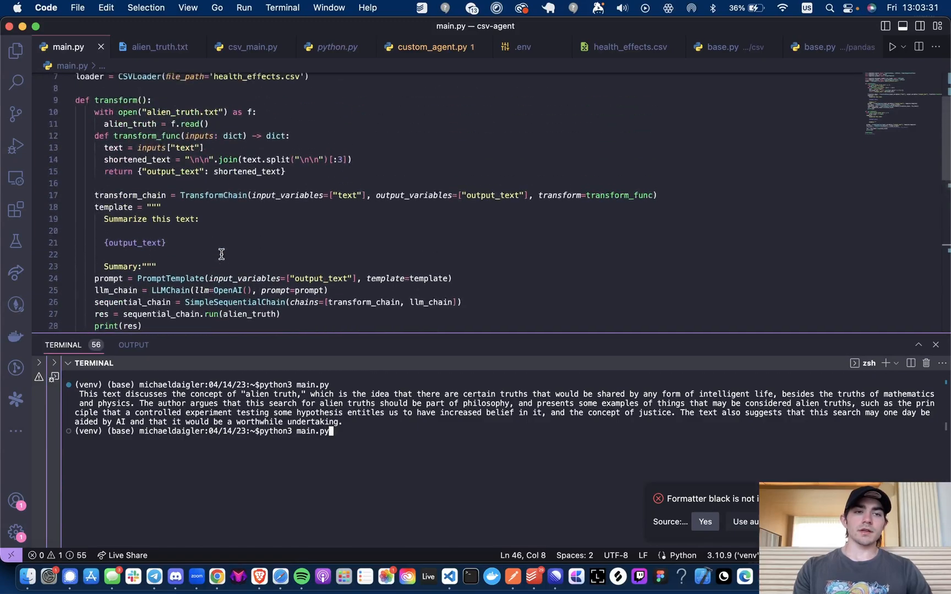
mouse_move(357, 446)
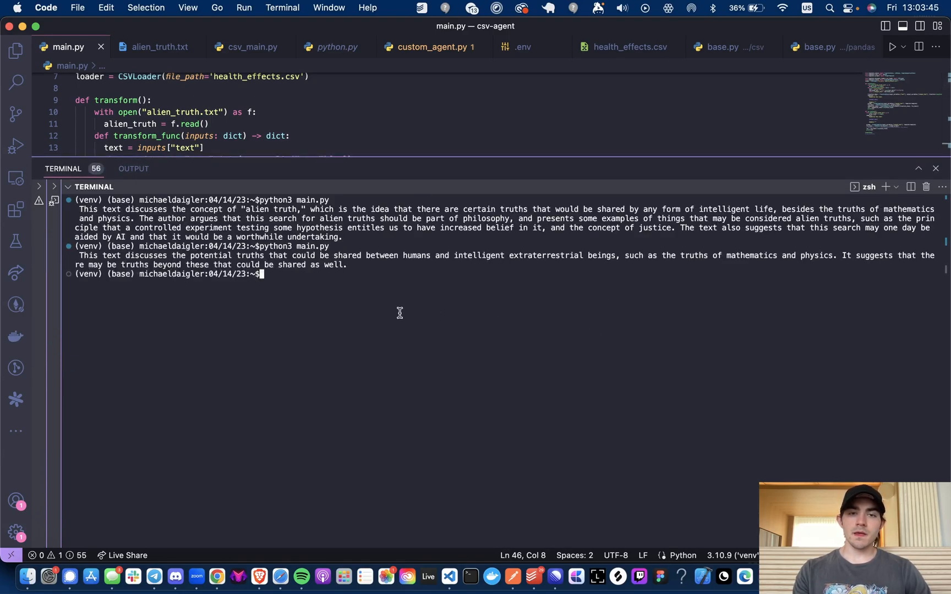
mouse_move(444, 242)
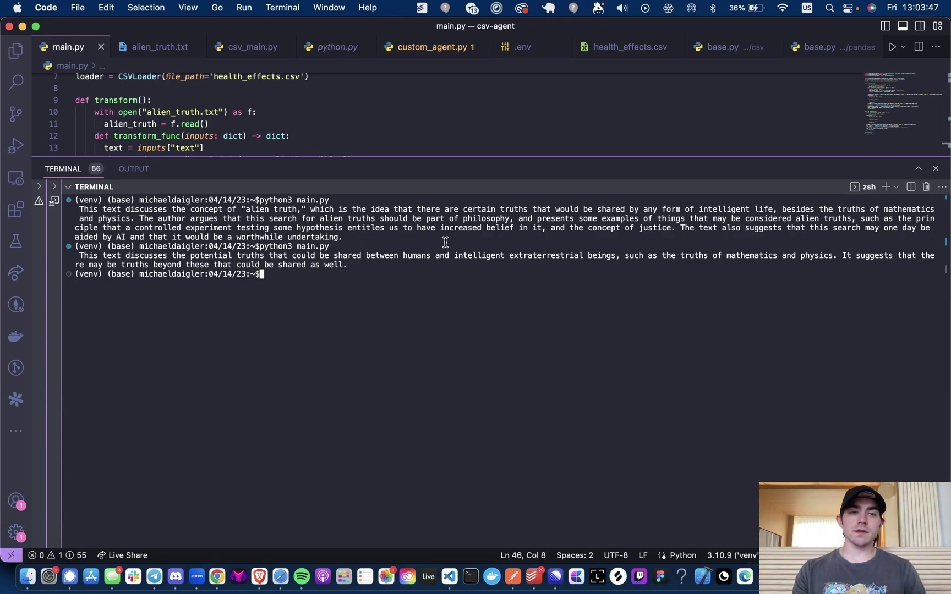
mouse_move(519, 267)
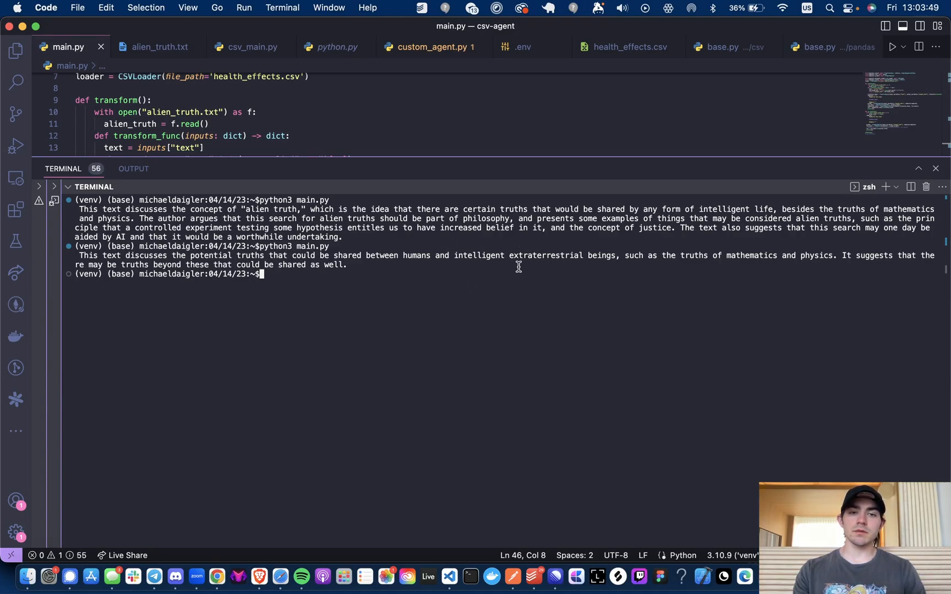
mouse_move(745, 254)
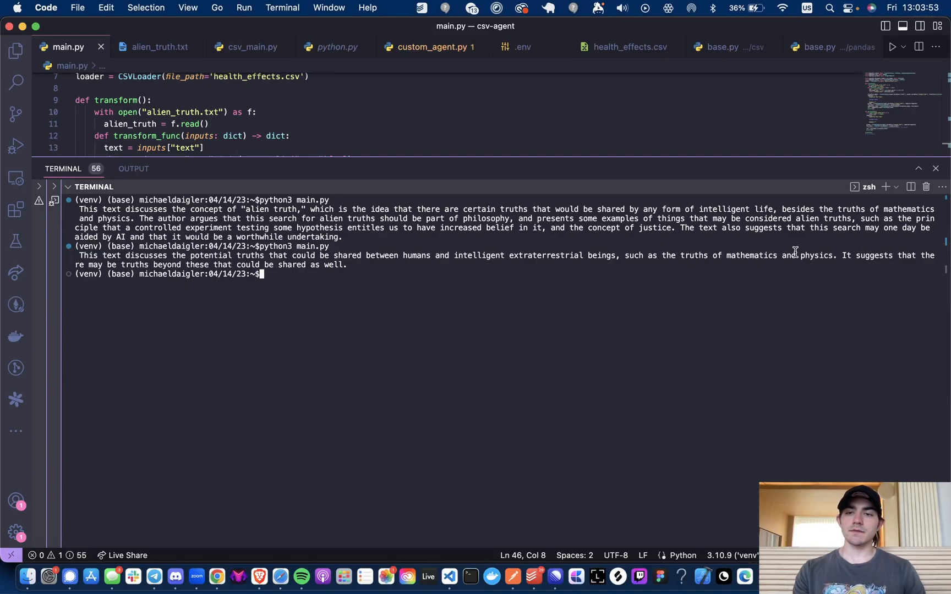
mouse_move(3, 388)
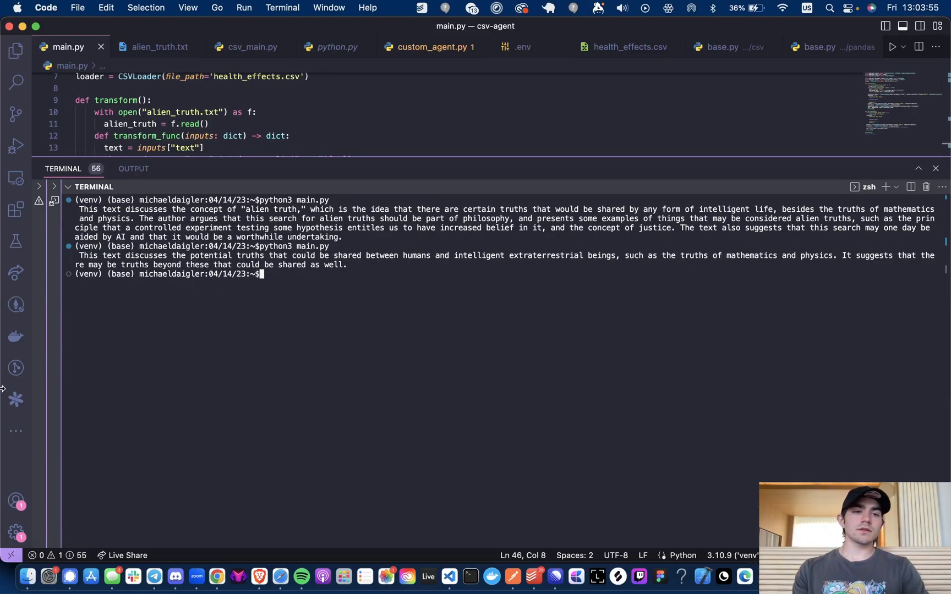
mouse_move(377, 252)
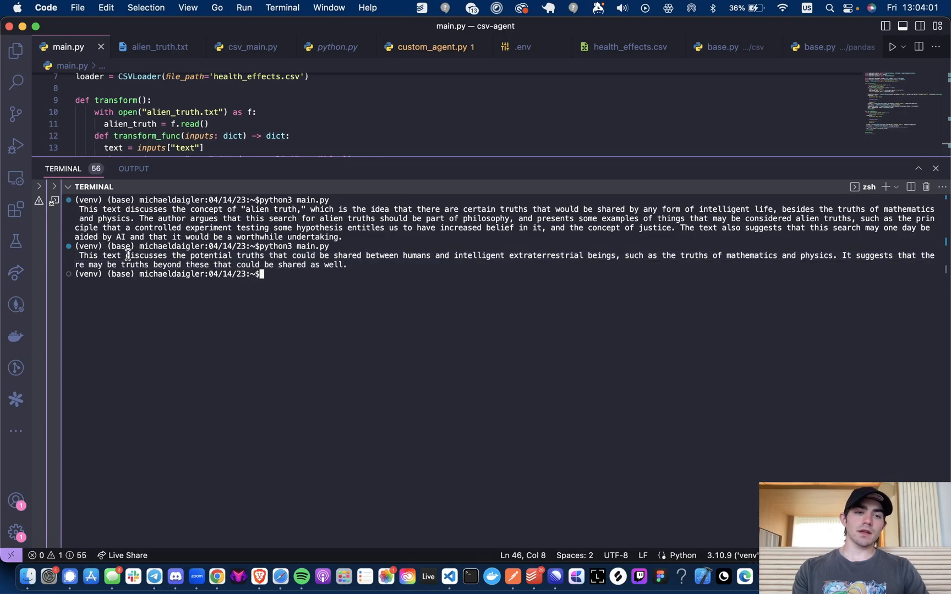
- Switch to alien_truth.txt and read through the Alien Truth essay
click(157, 47)
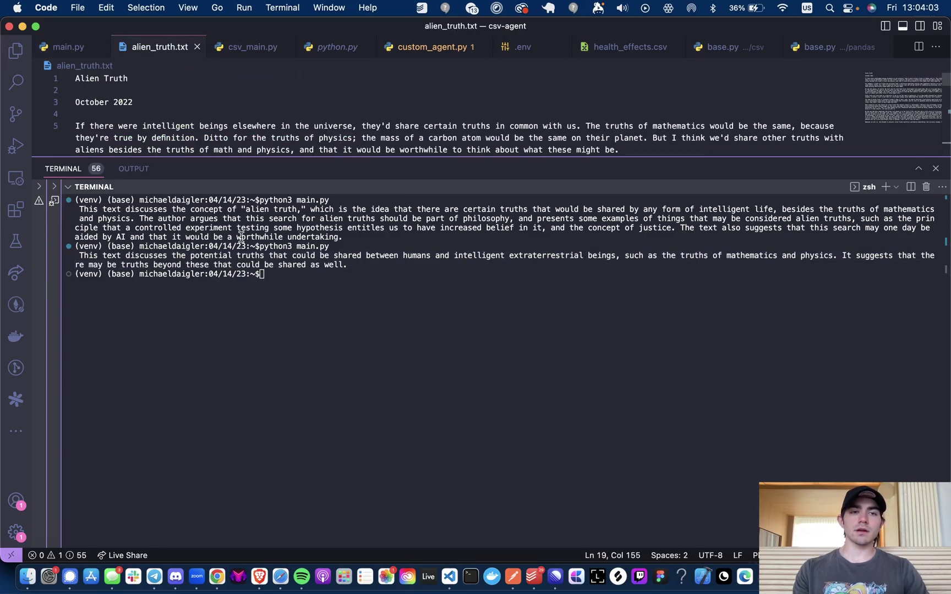
scroll(down, 3)
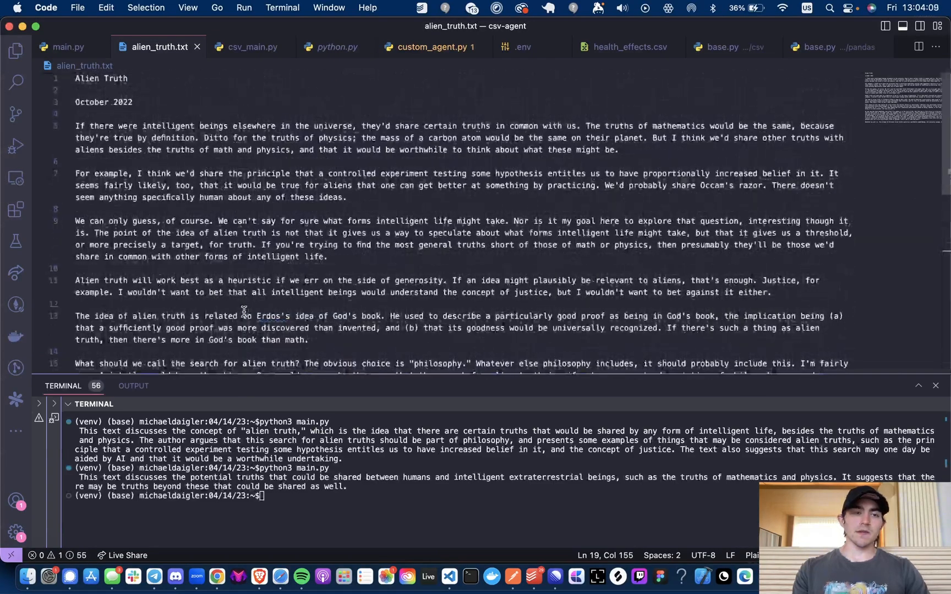
mouse_move(71, 50)
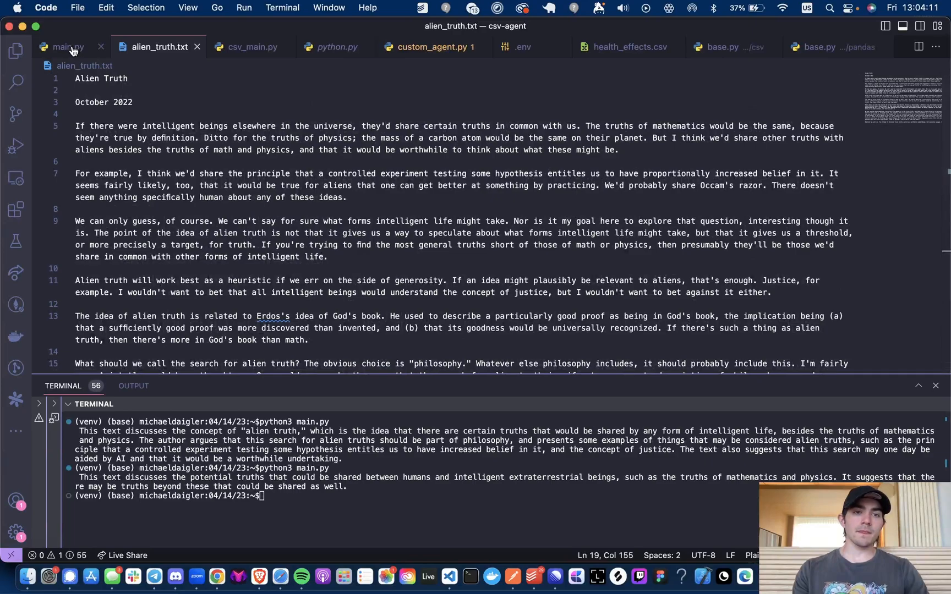
- Switch back to main.py with both summaries still in the terminal
click(66, 46)
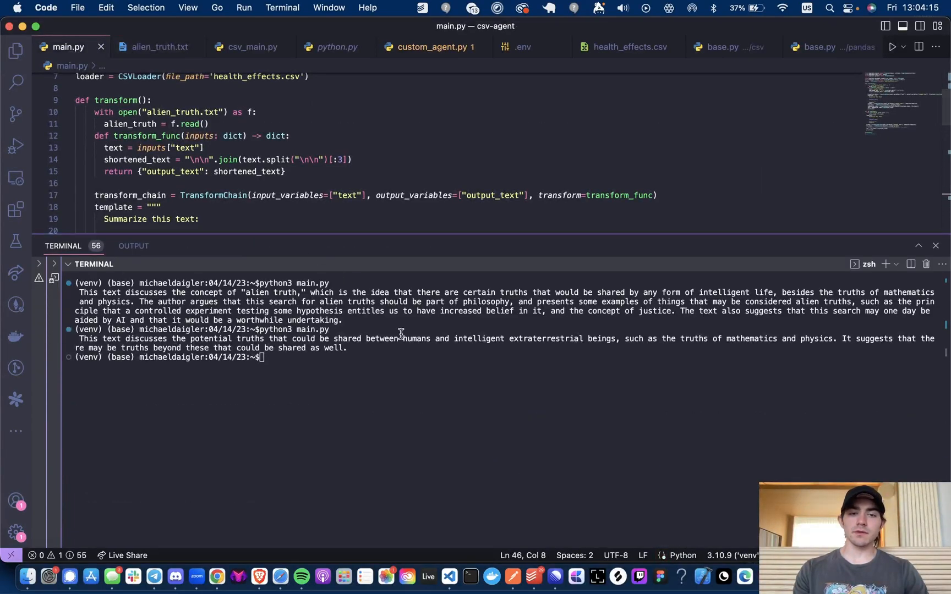
mouse_move(450, 355)
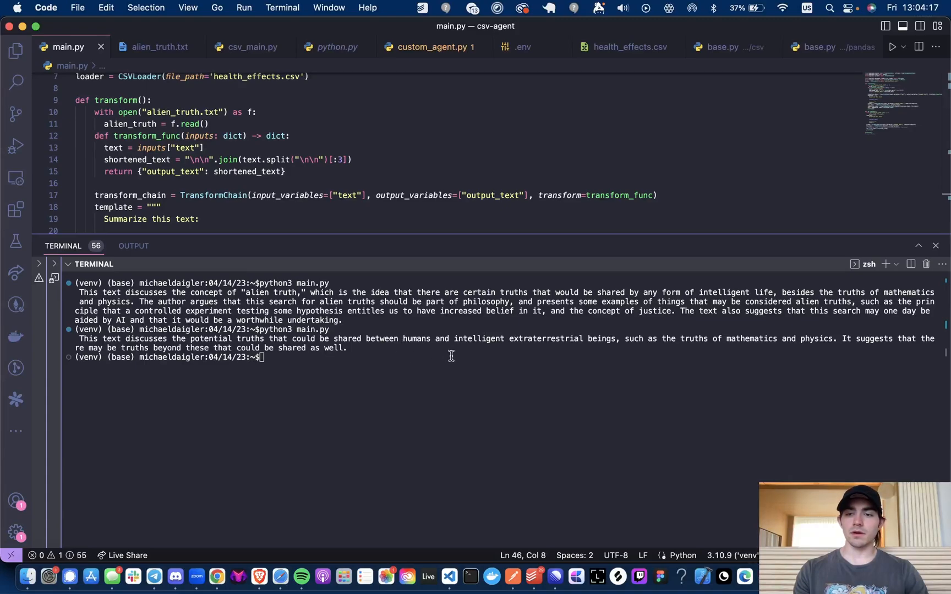
mouse_move(378, 345)
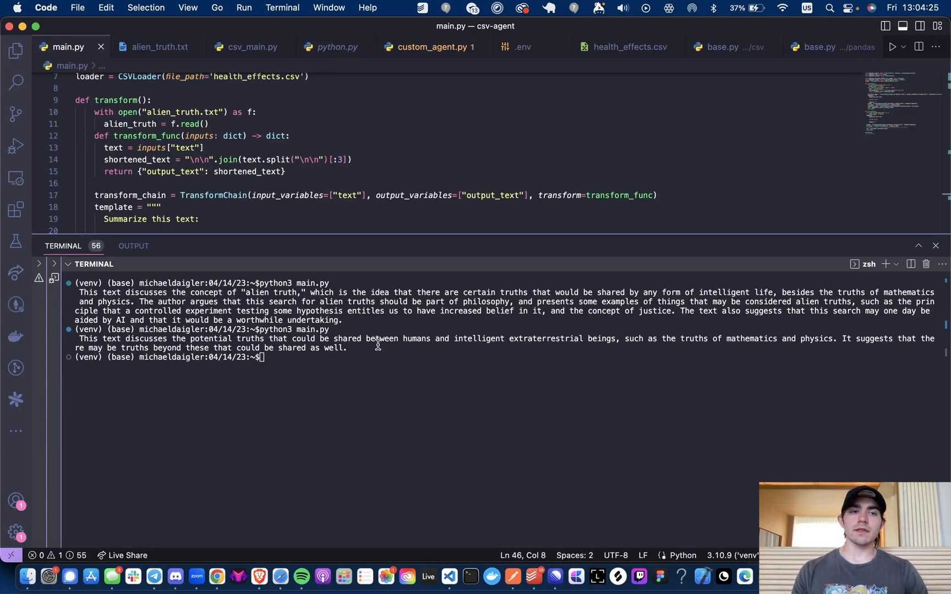
mouse_move(366, 325)
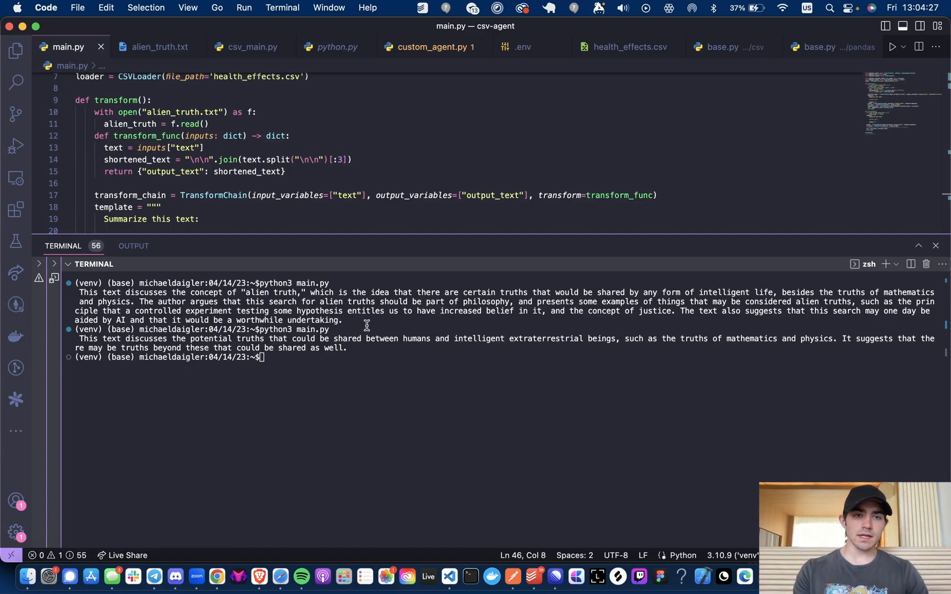
scroll(down, 3)
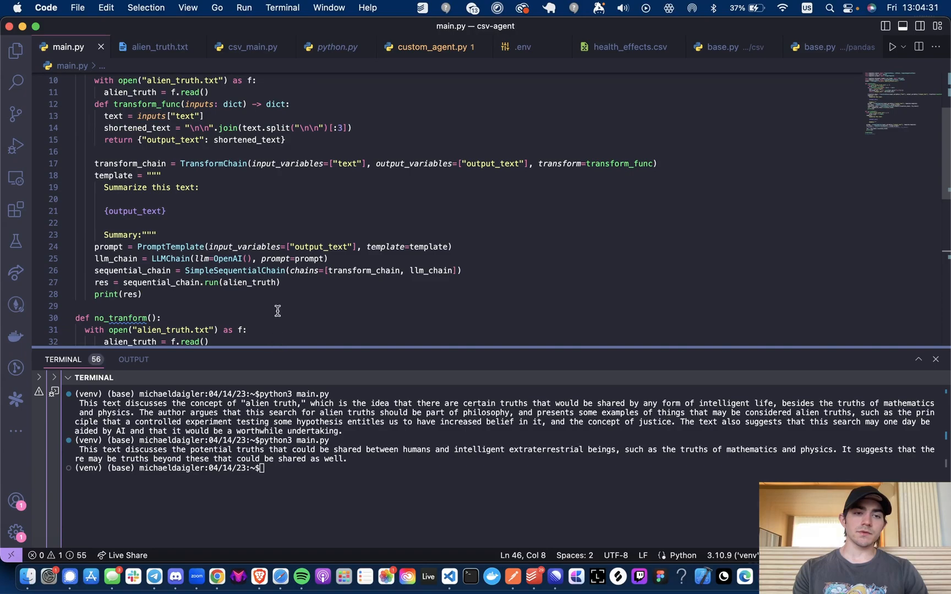
scroll(down, 3)
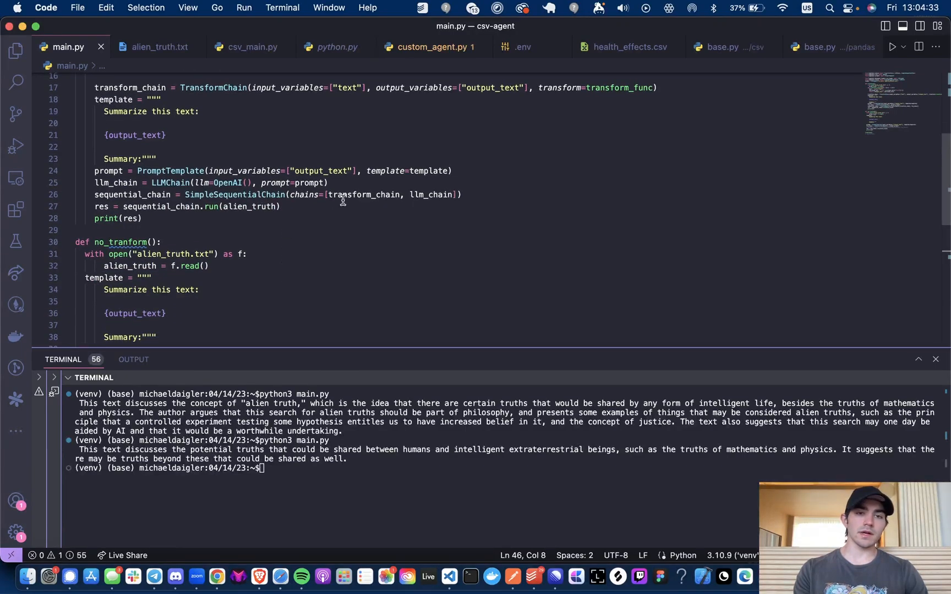
mouse_move(511, 187)
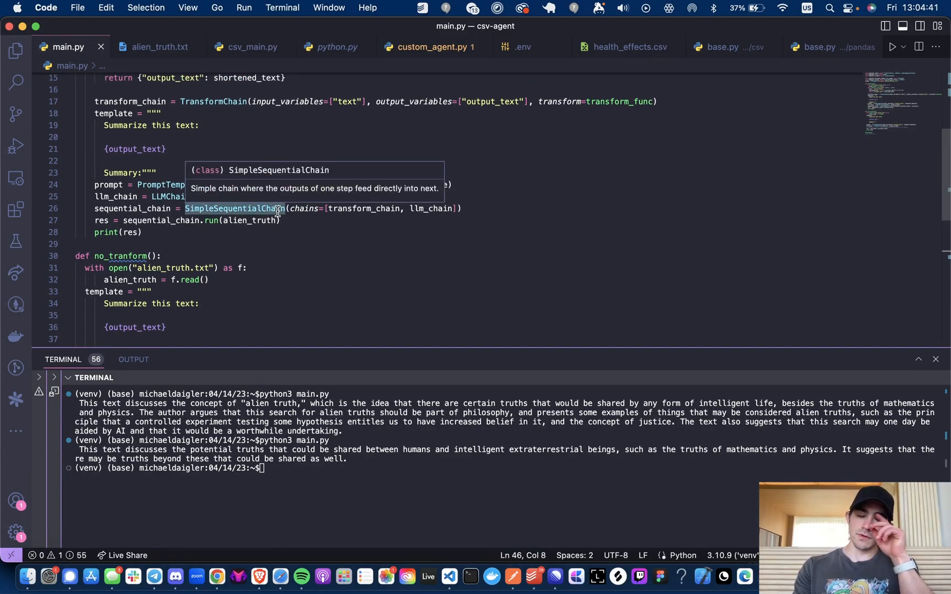
mouse_move(363, 248)
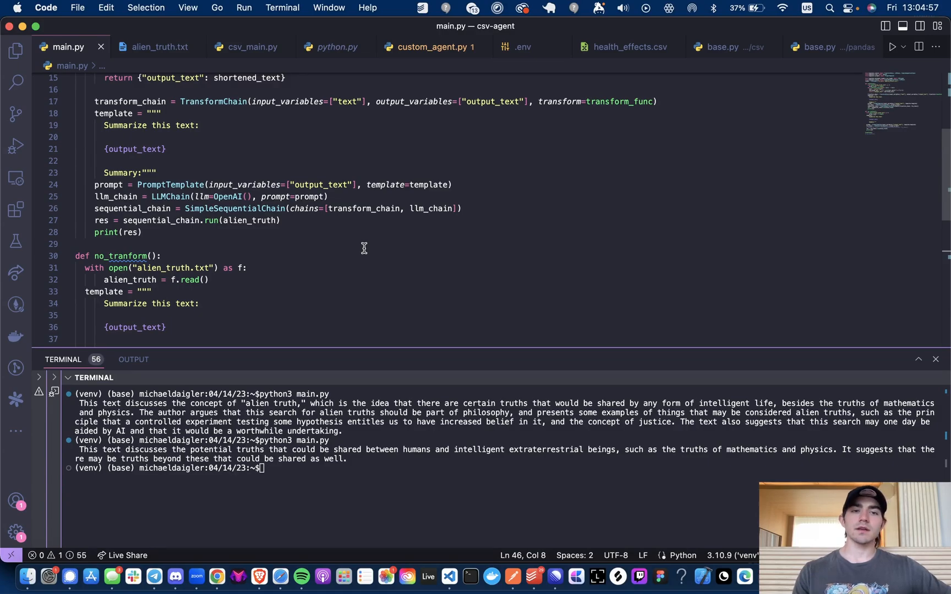
scroll(up, 3)
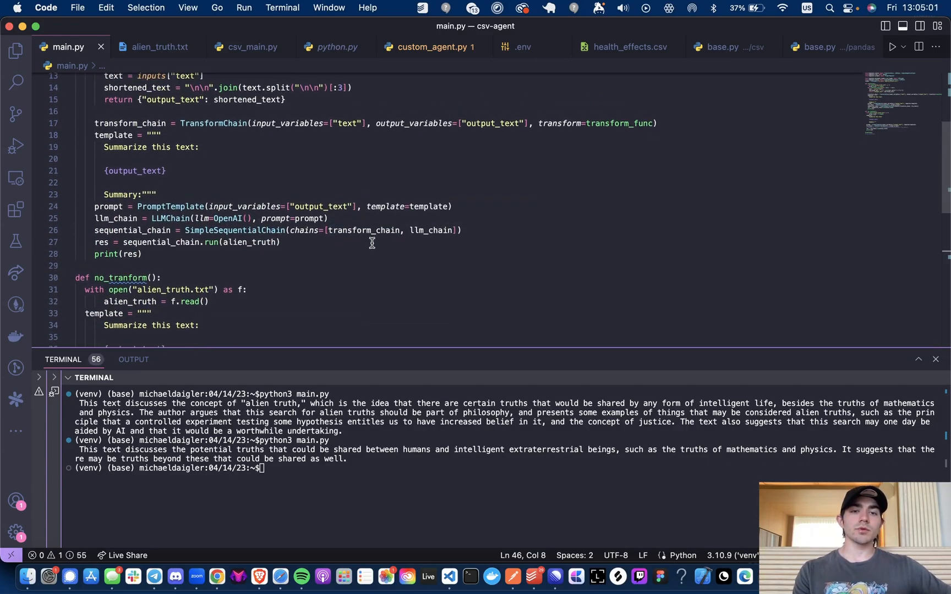
scroll(down, 3)
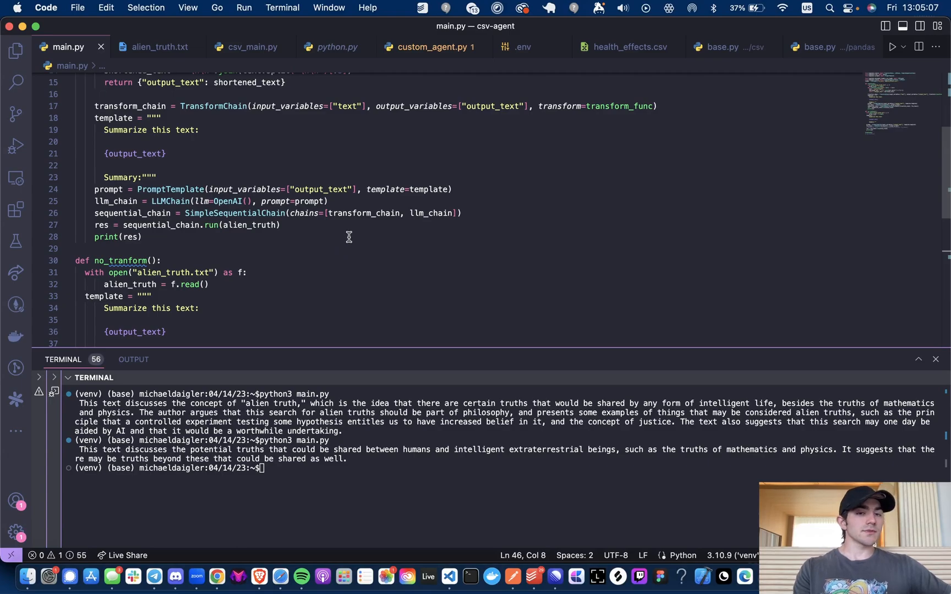
scroll(up, 3)
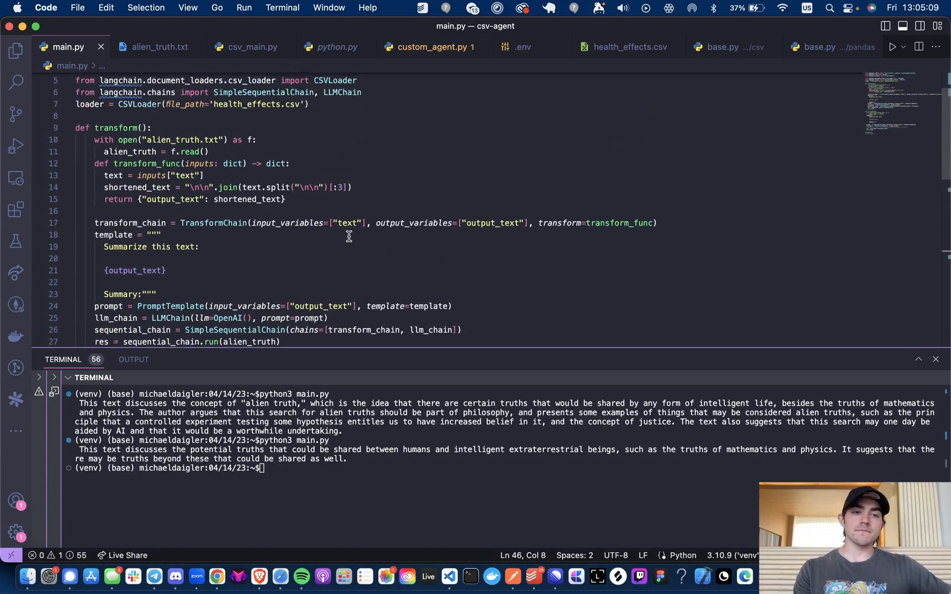